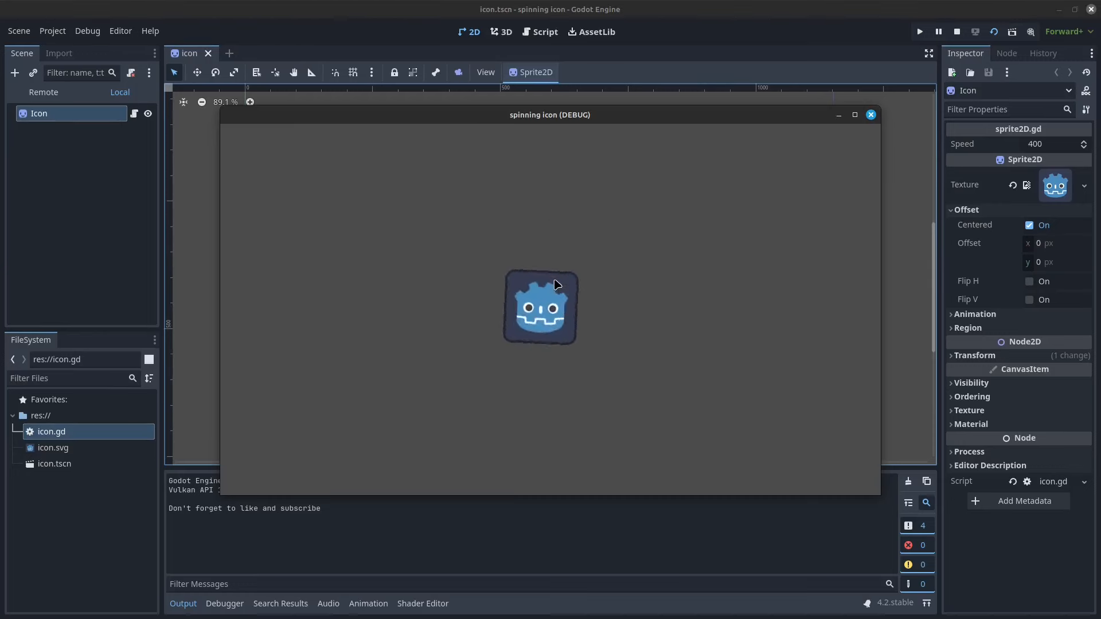
mouse_move(555, 251)
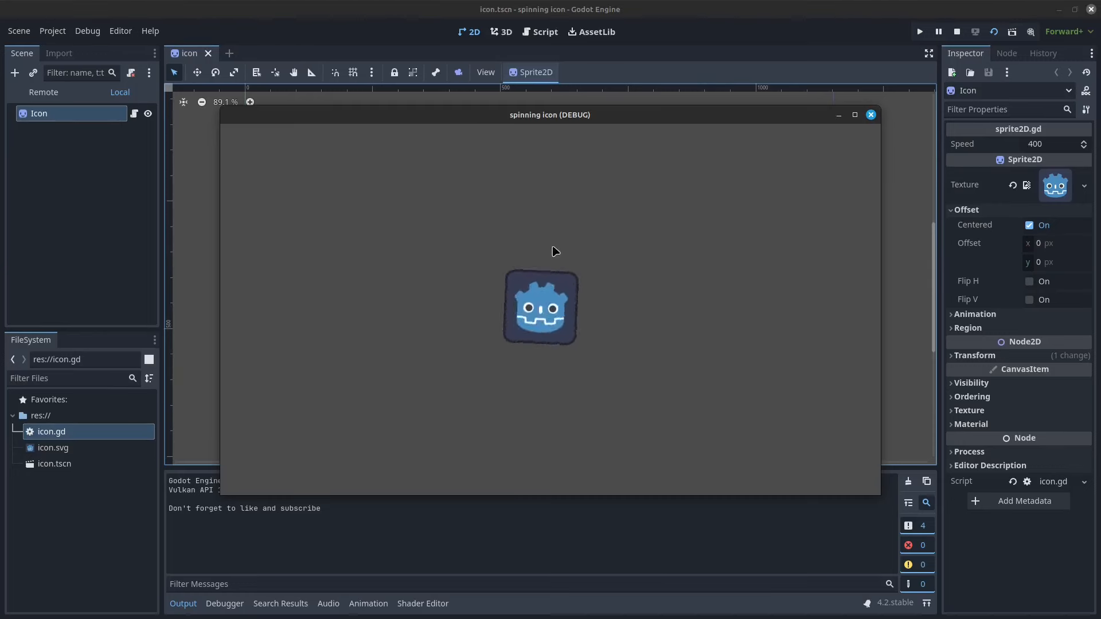
mouse_move(501, 196)
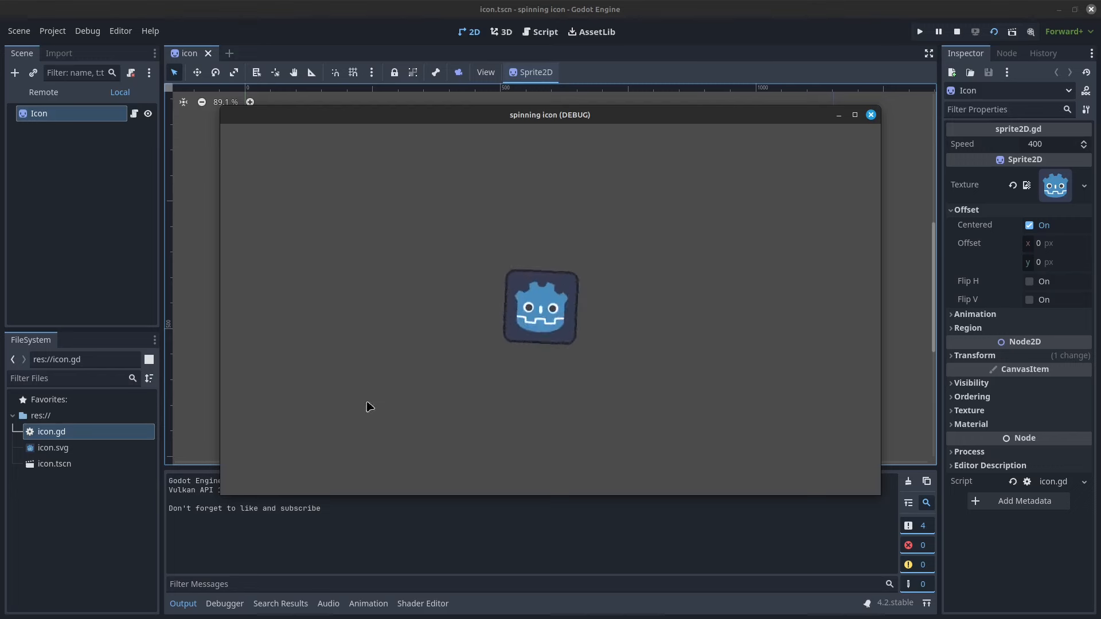
mouse_move(484, 253)
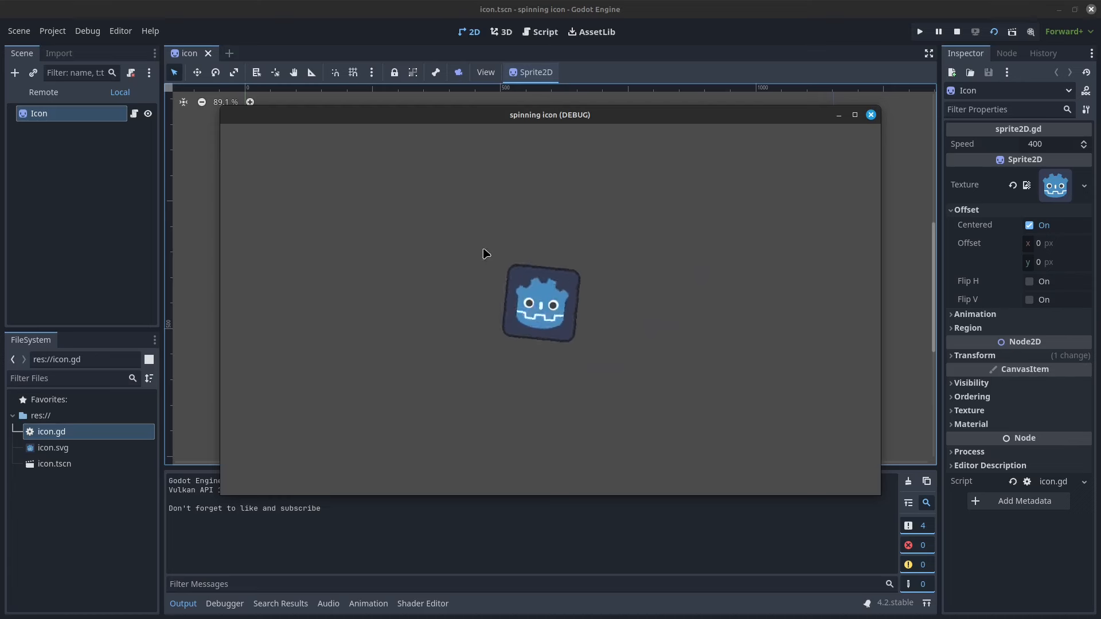
mouse_move(560, 467)
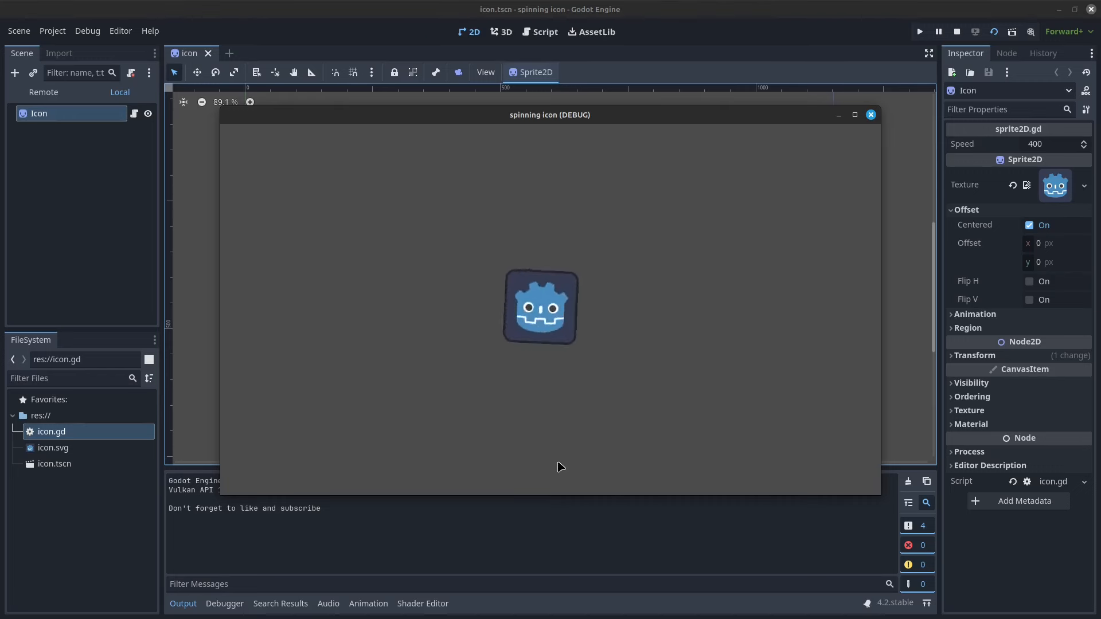
mouse_move(561, 267)
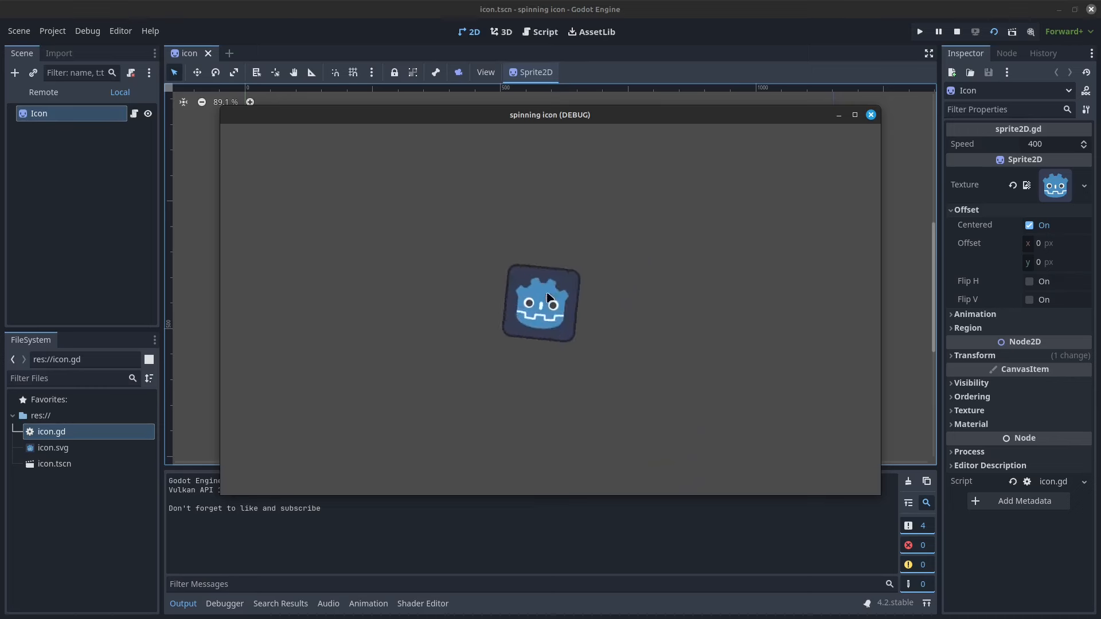
mouse_move(609, 251)
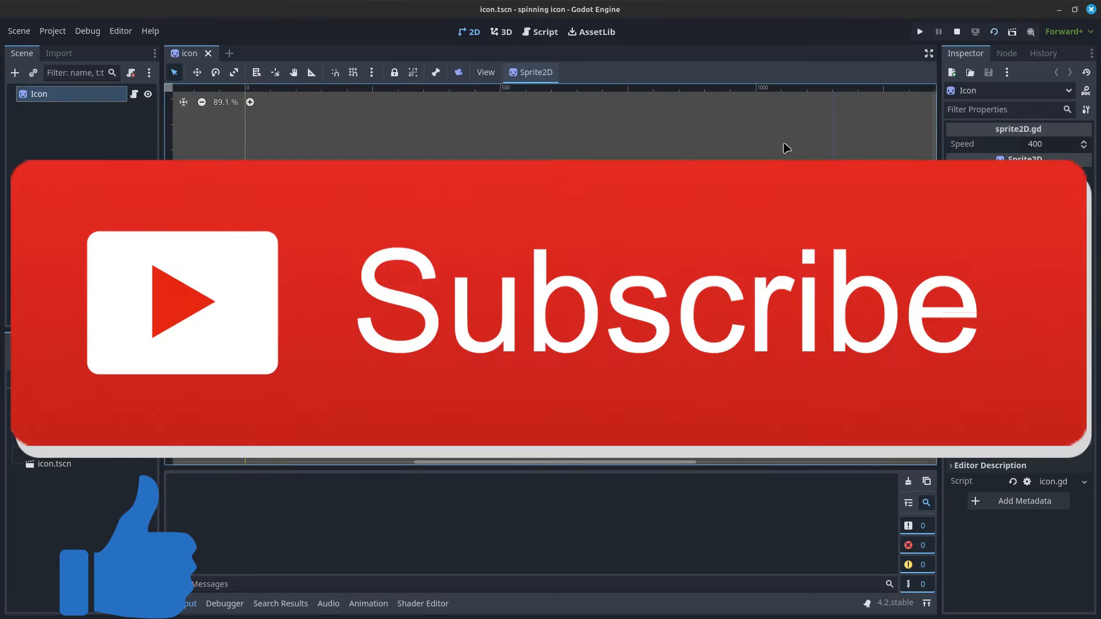
Stop the running game, rename the node to Sprite2D and its script to sprite2D.gd
click(918, 32)
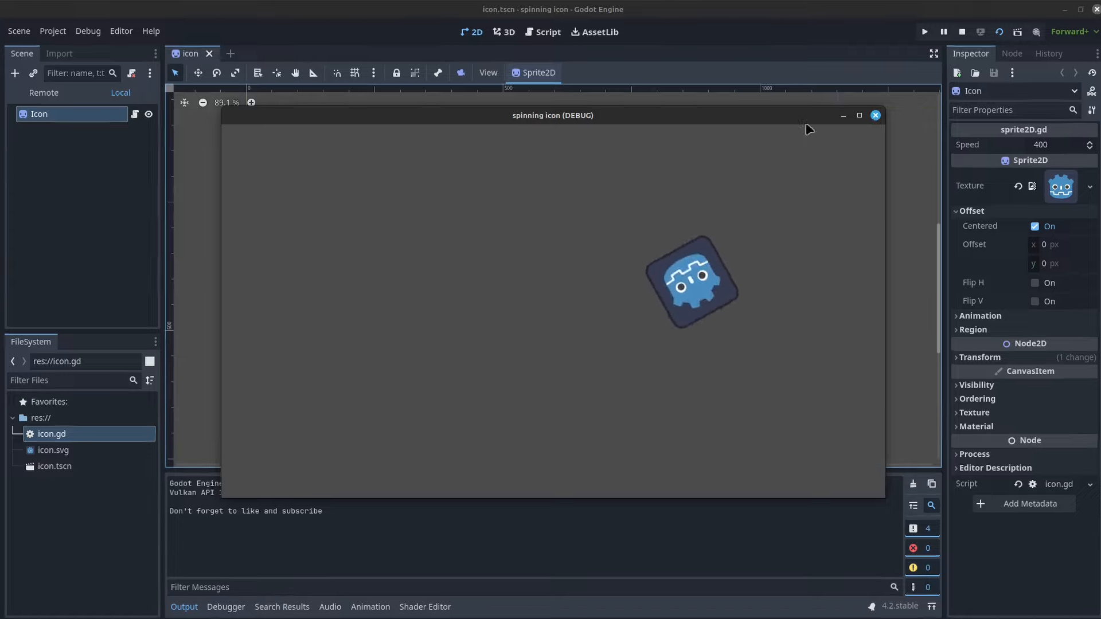
click(874, 115)
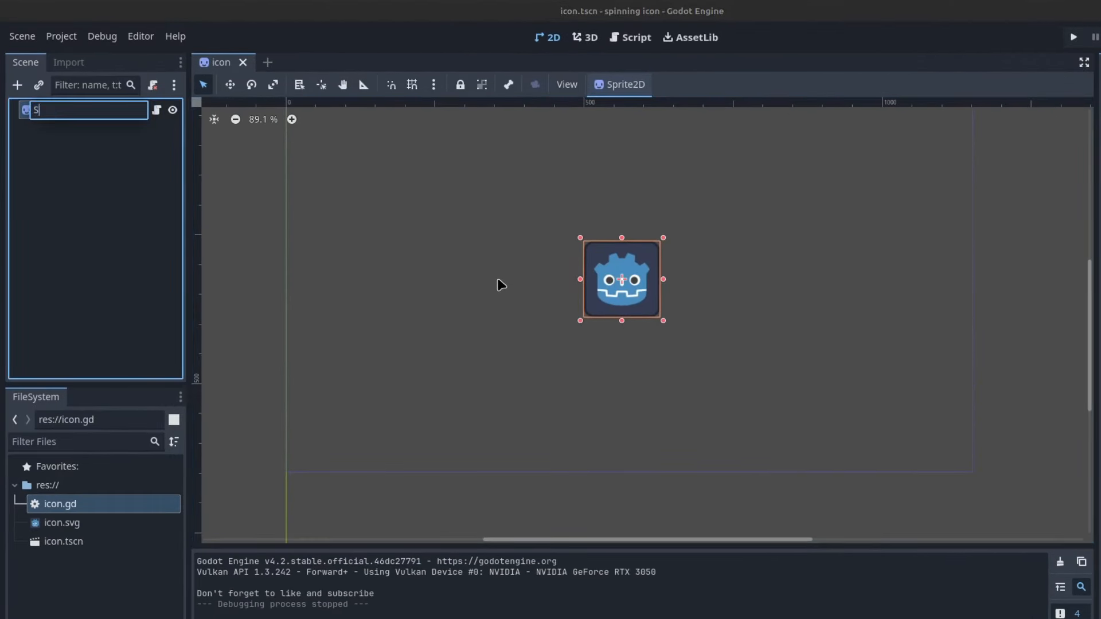
text(Sprite2D)
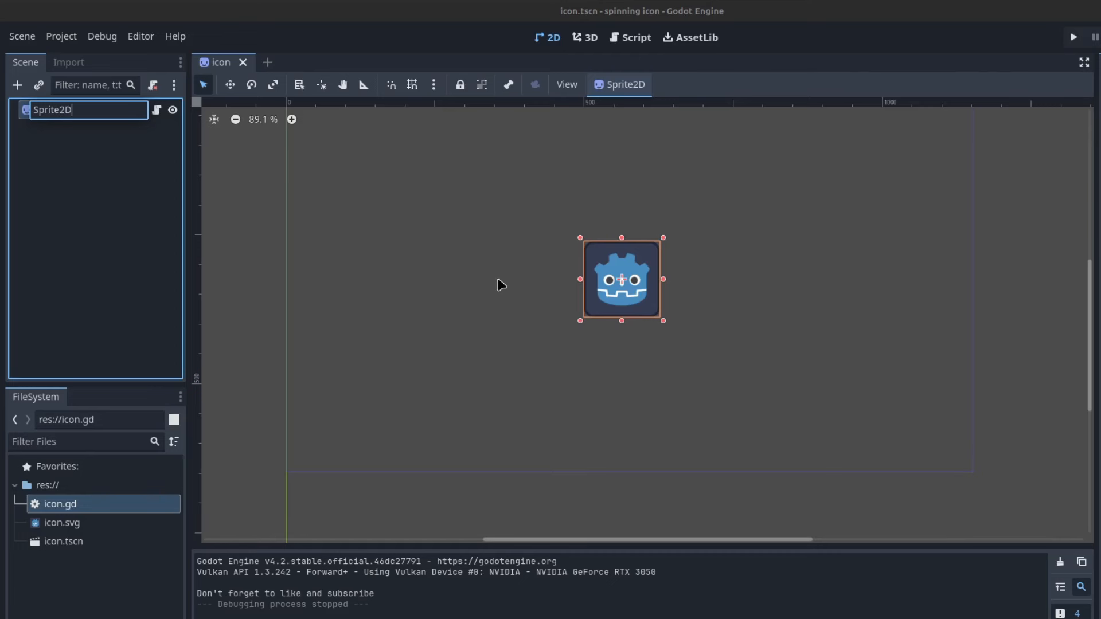
key(Return)
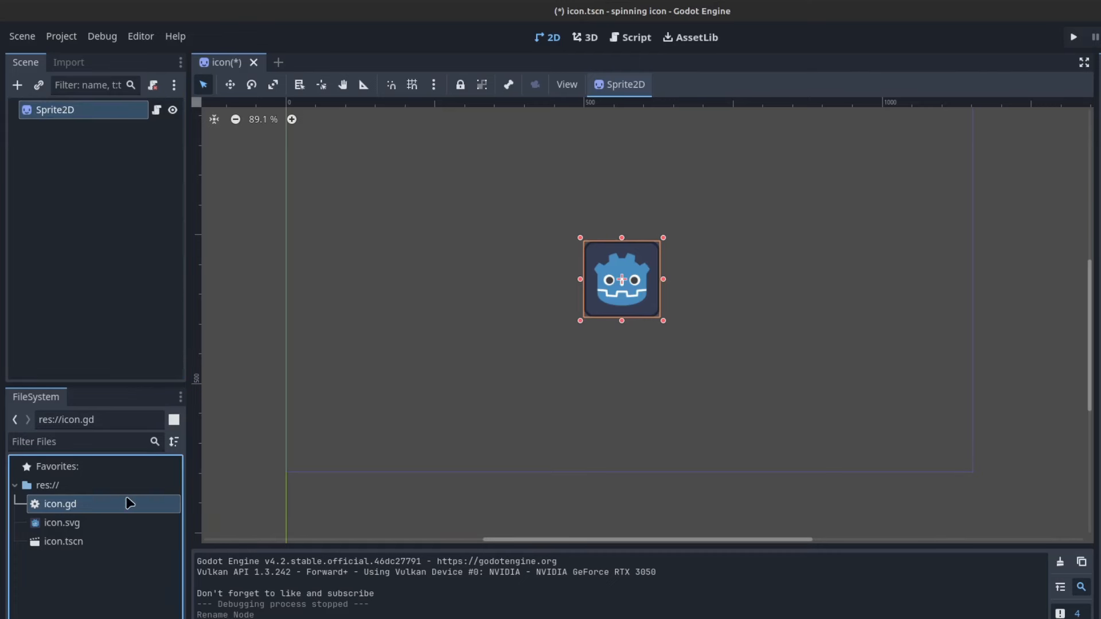
mouse_move(144, 503)
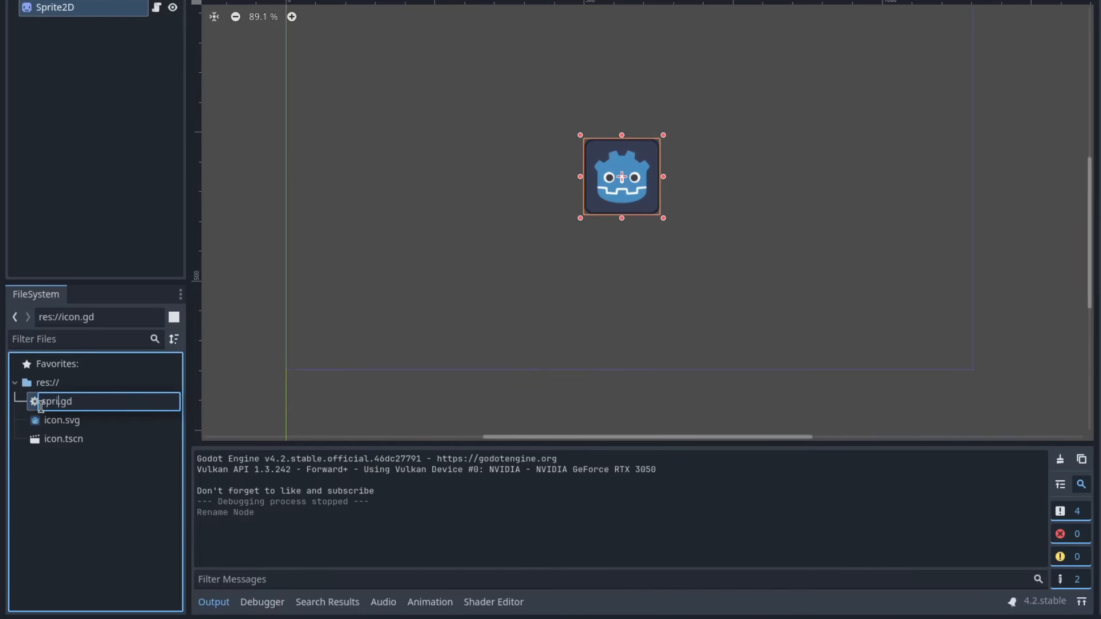
text(sprite2D)
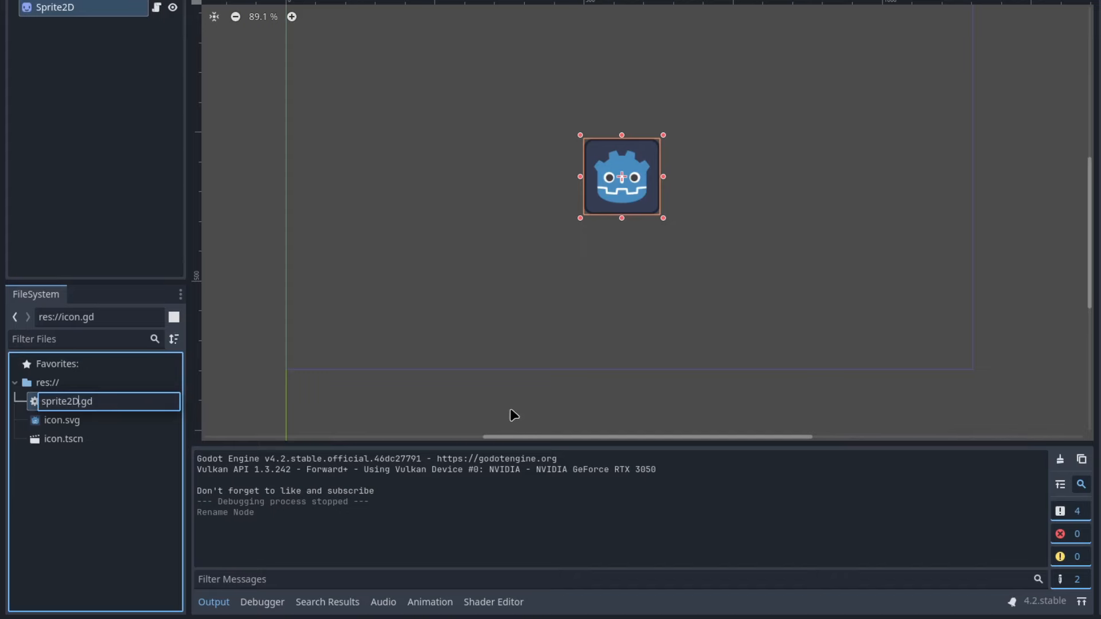
mouse_move(495, 406)
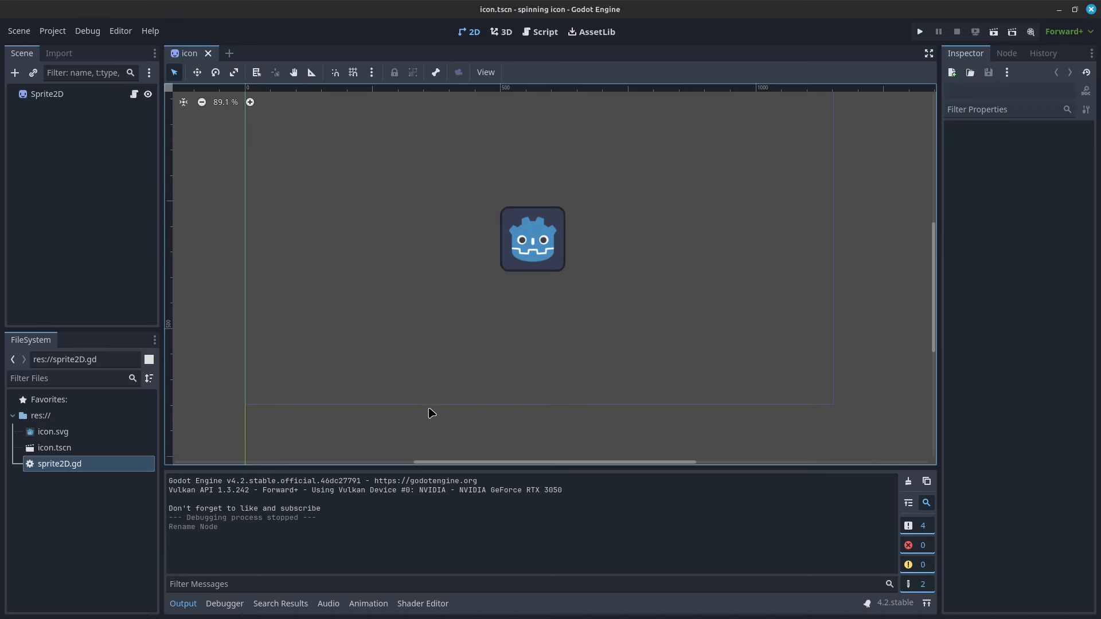
mouse_move(475, 123)
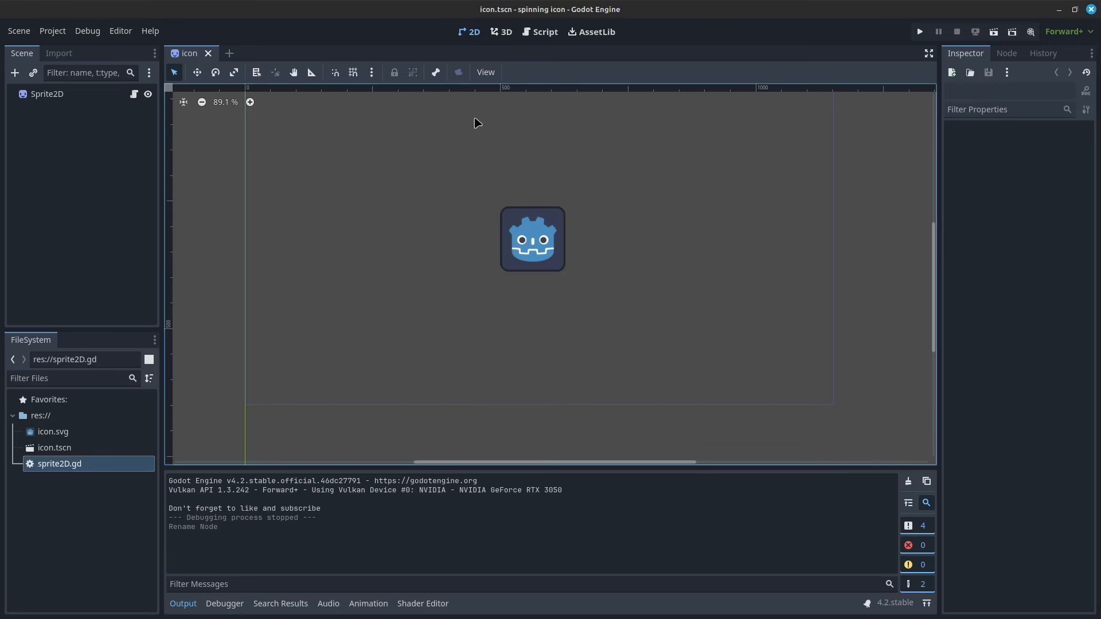
mouse_move(568, 280)
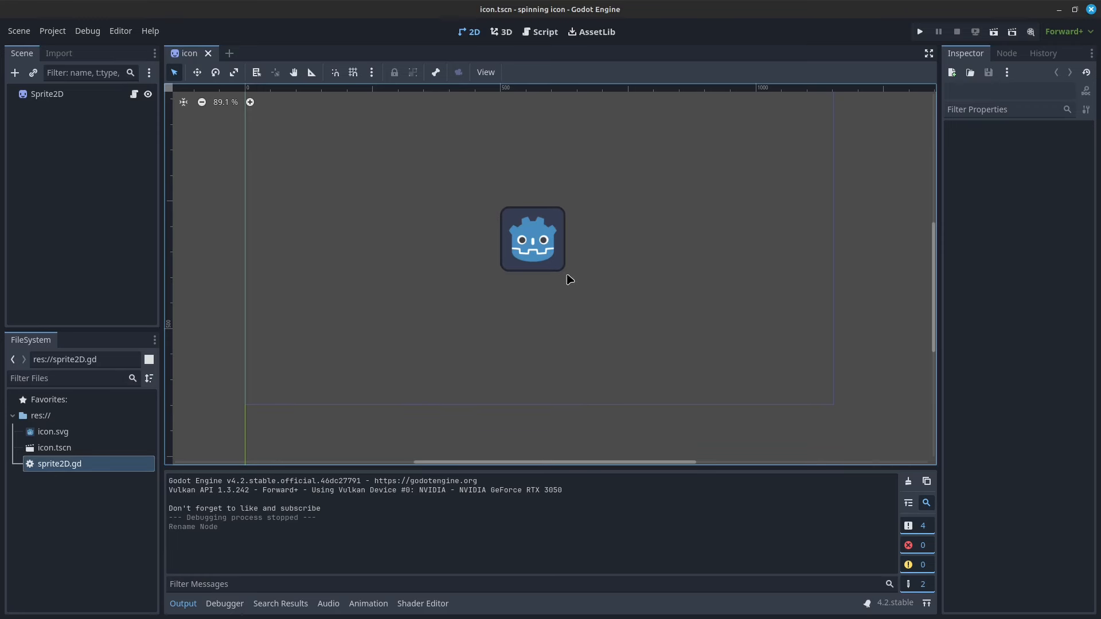
mouse_move(554, 287)
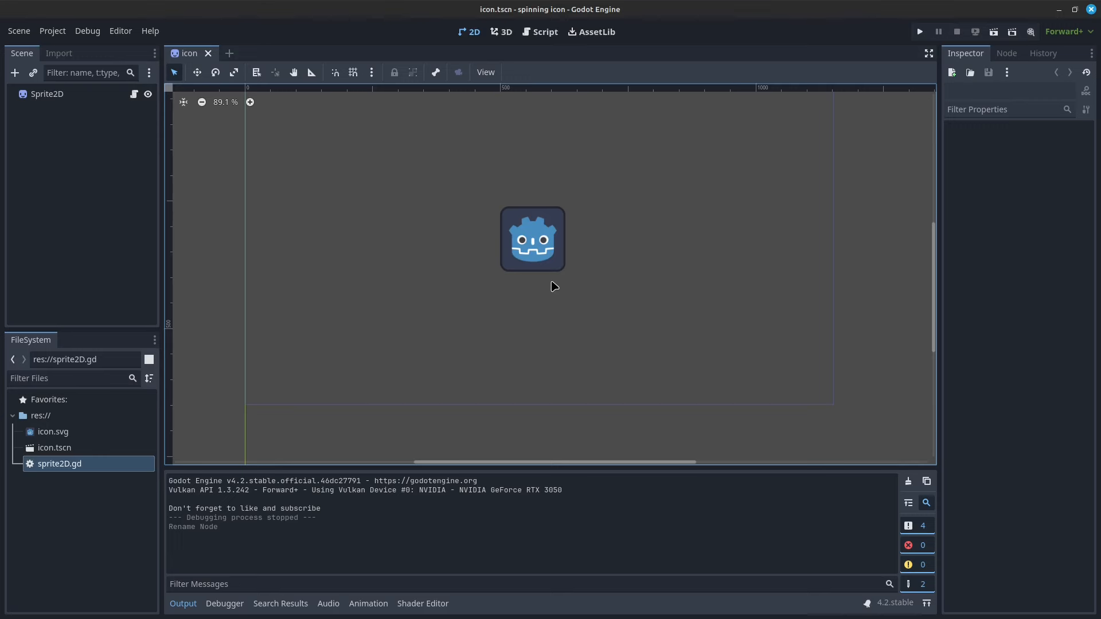
Switch to the sprite's script and start a commented note below angular_speed
click(540, 32)
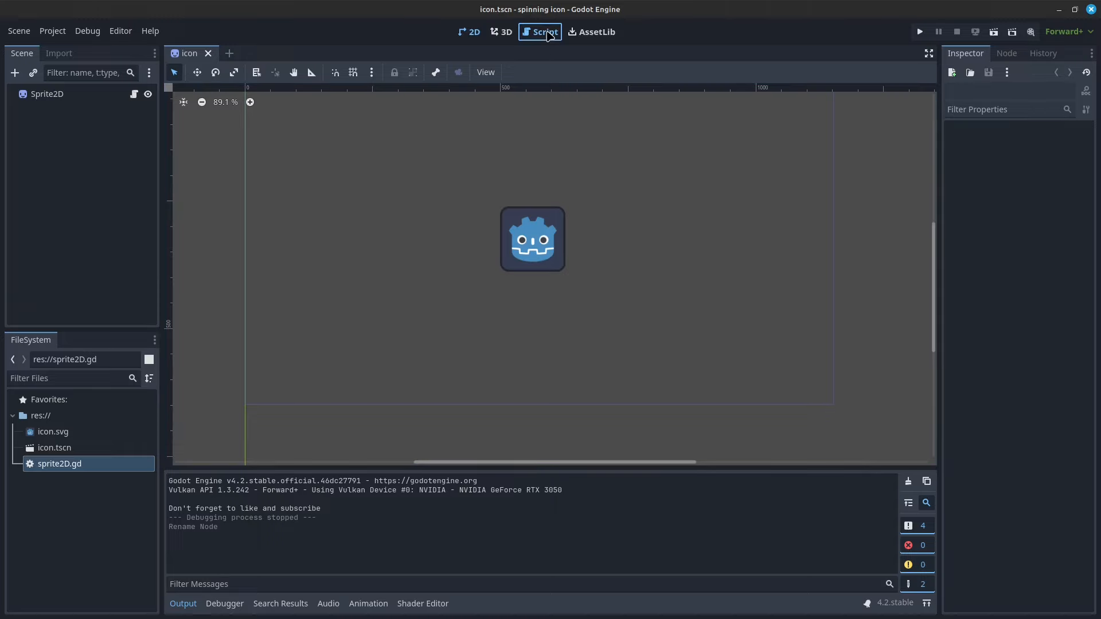
click(539, 32)
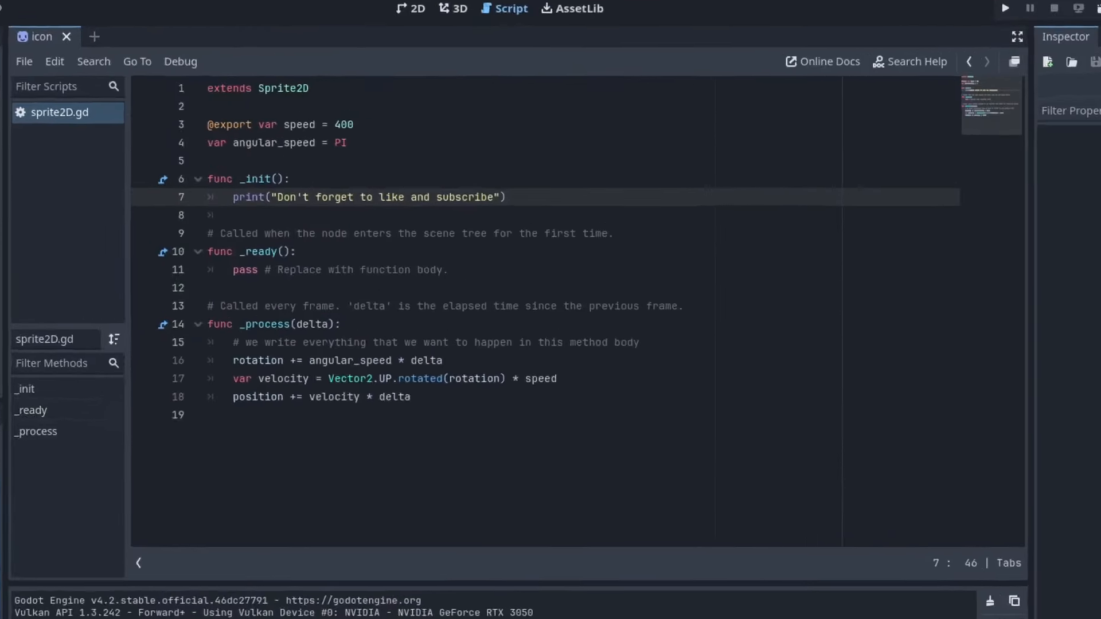
click(462, 166)
text(#)
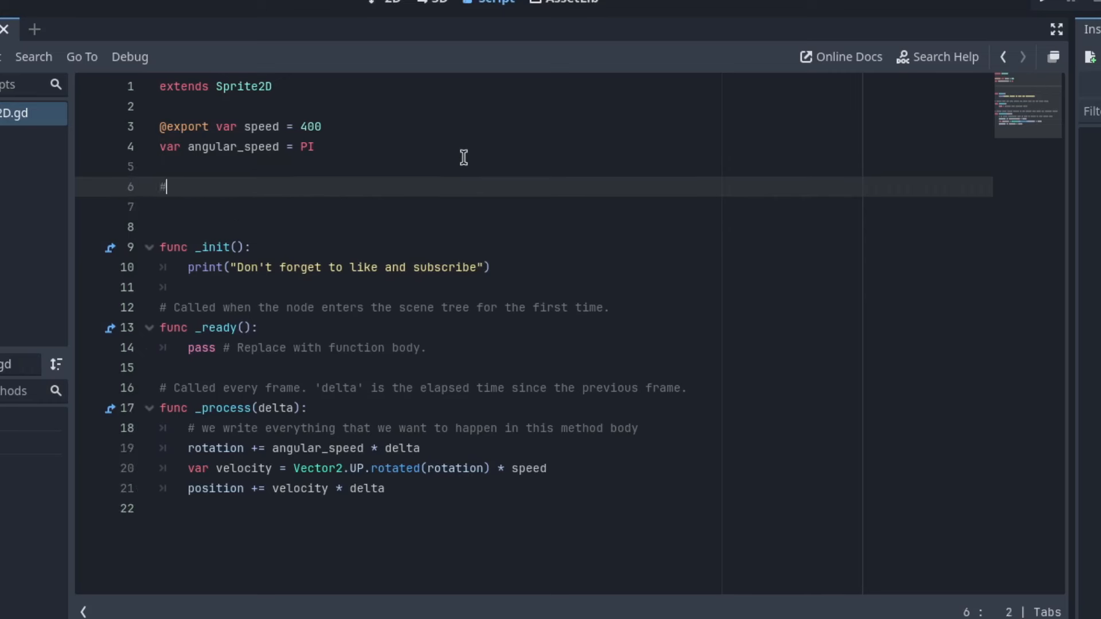
text(func)
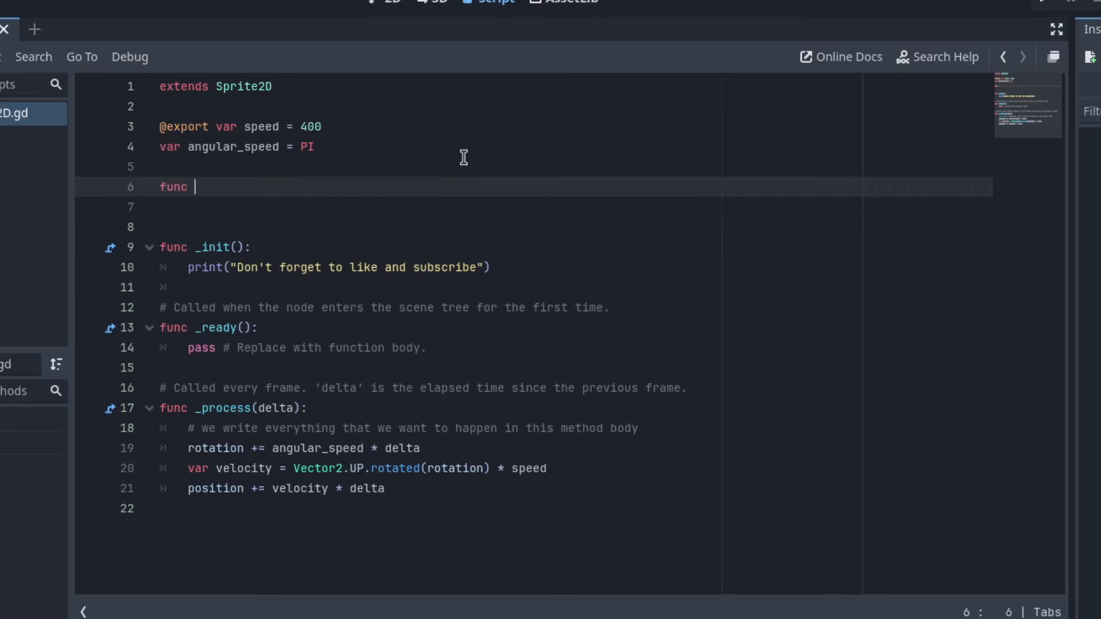
text(_unhandled_input(event):)
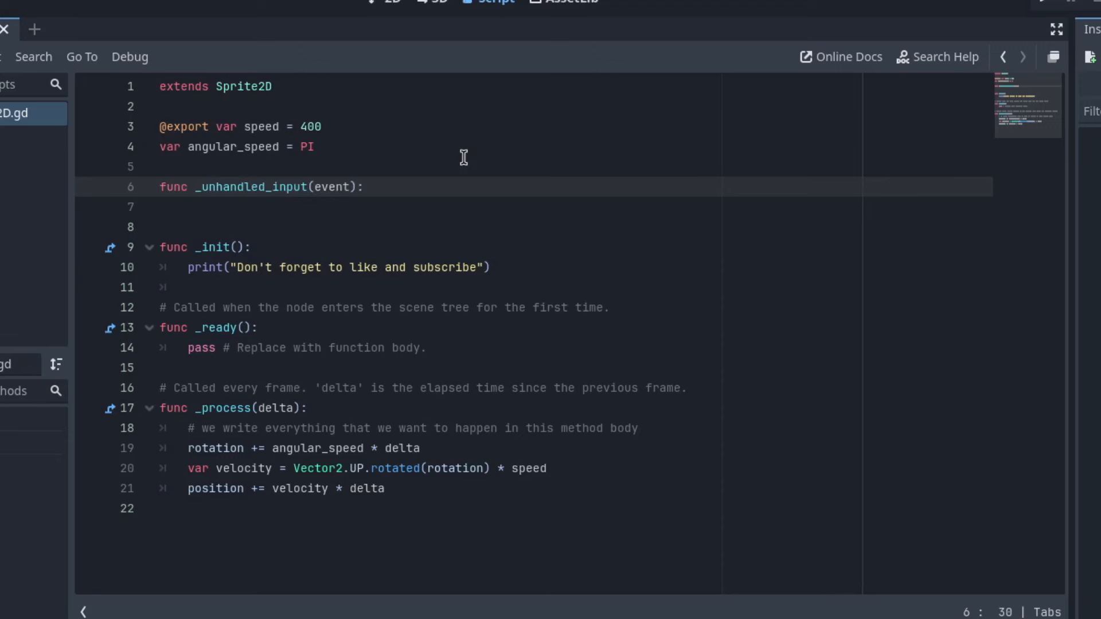
text(# pu)
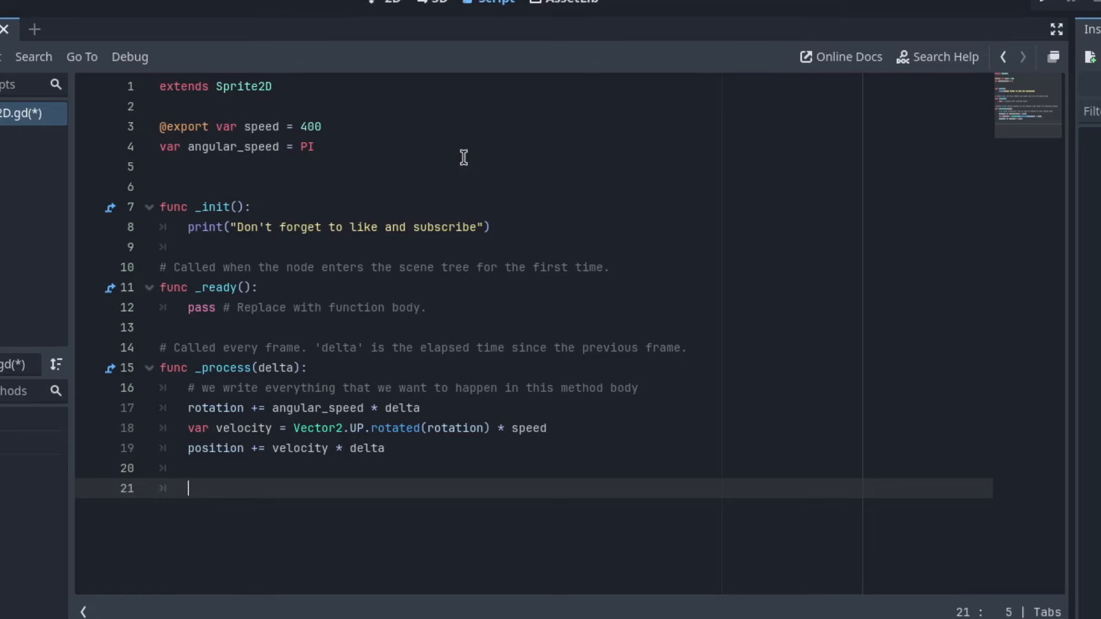
Write a comment noting there is only ever a second Input, for example
text(# there)
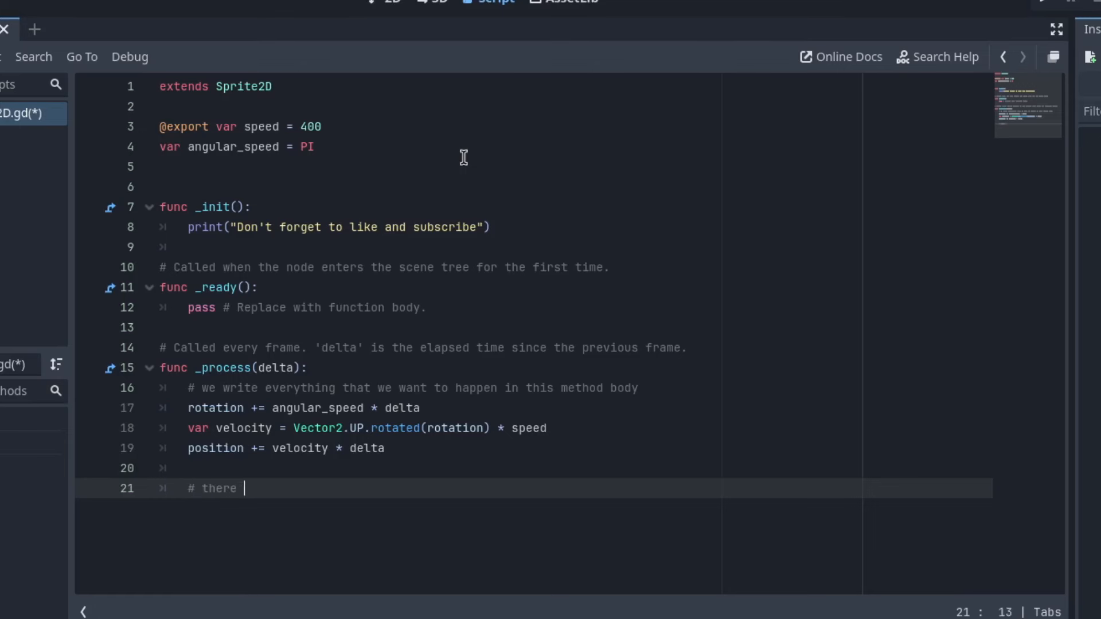
text(will only every)
text(# if th)
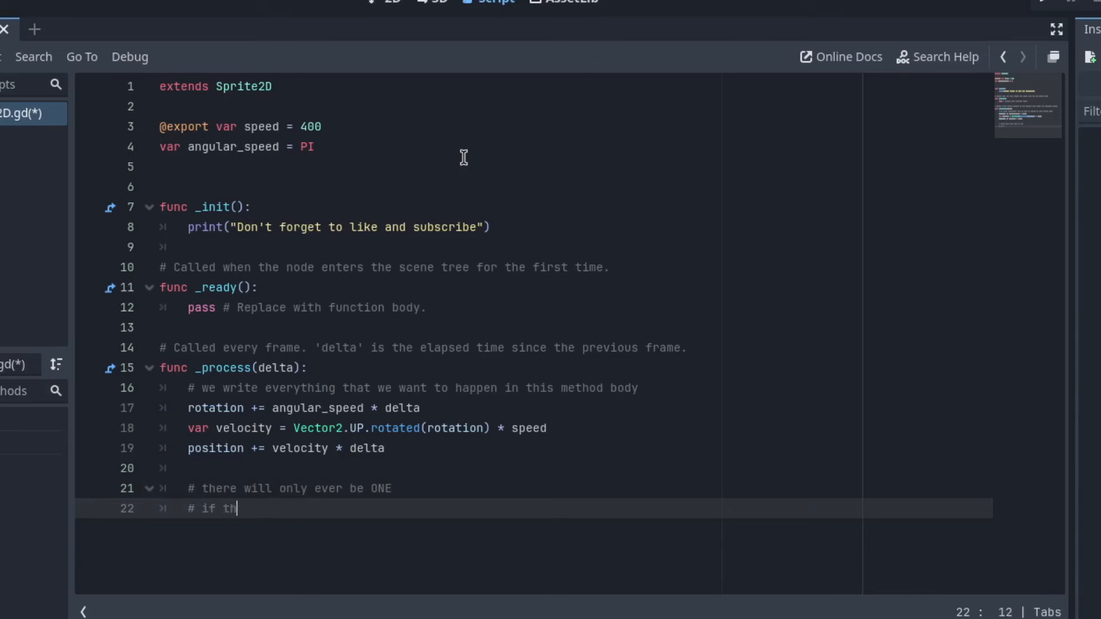
text(ere is a s)
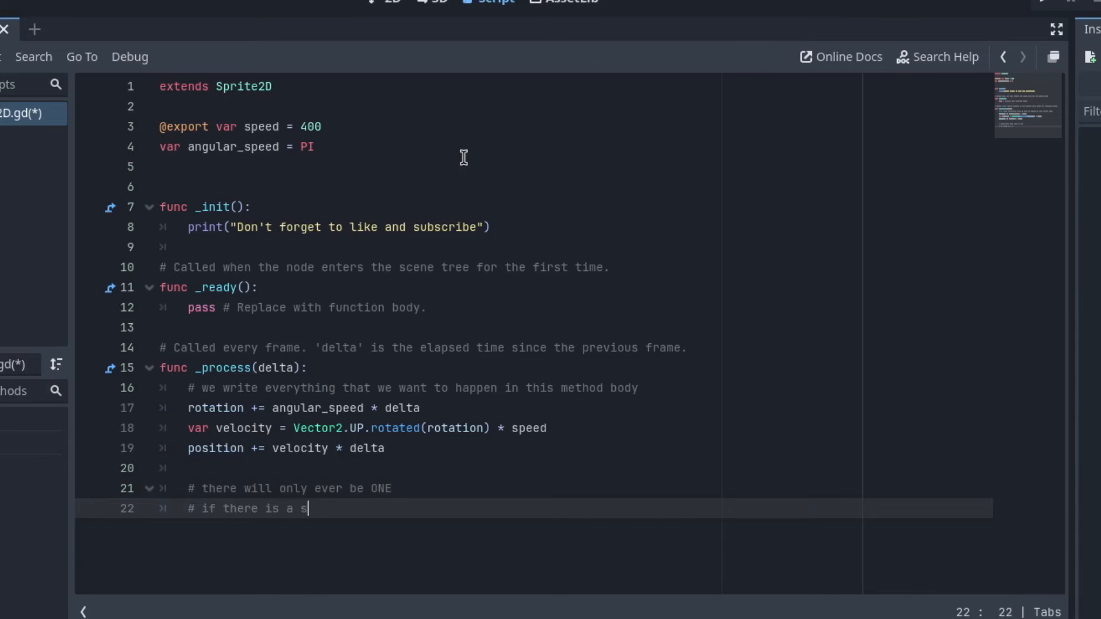
text(econd Input)
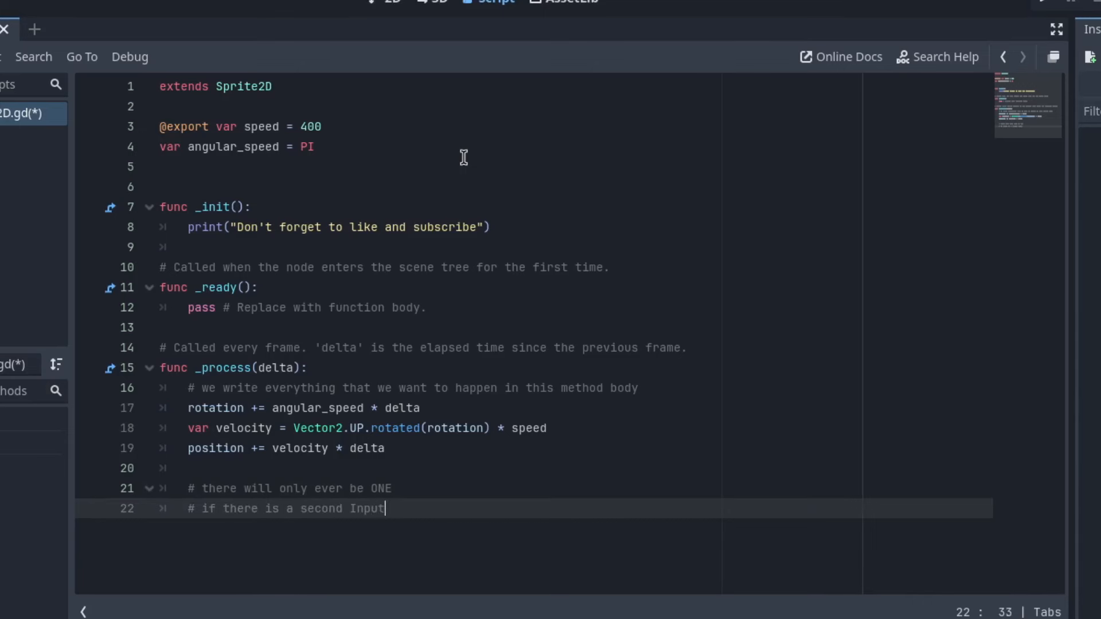
text(, for example,)
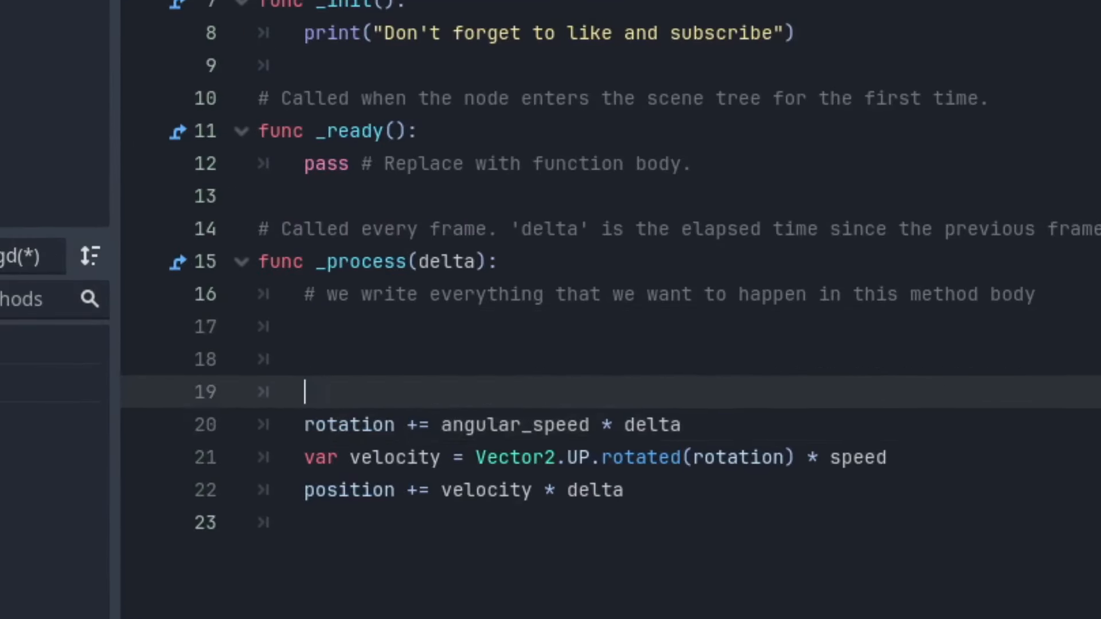
Comment that the icon should not move if no key is pressed, and moves while pressed
text(# the)
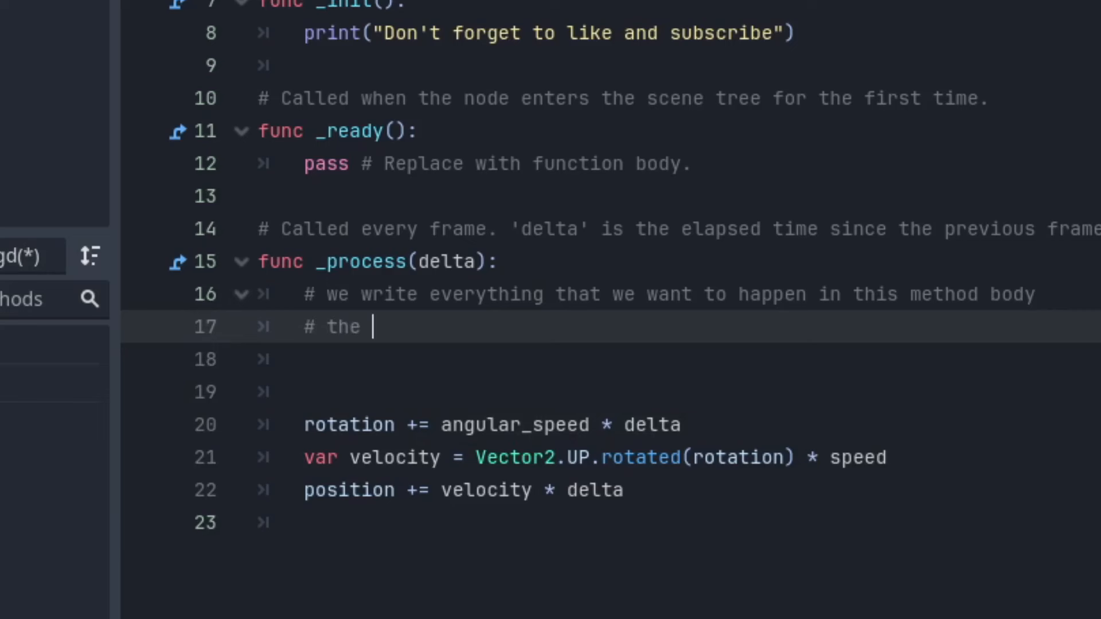
text(icon should not mo)
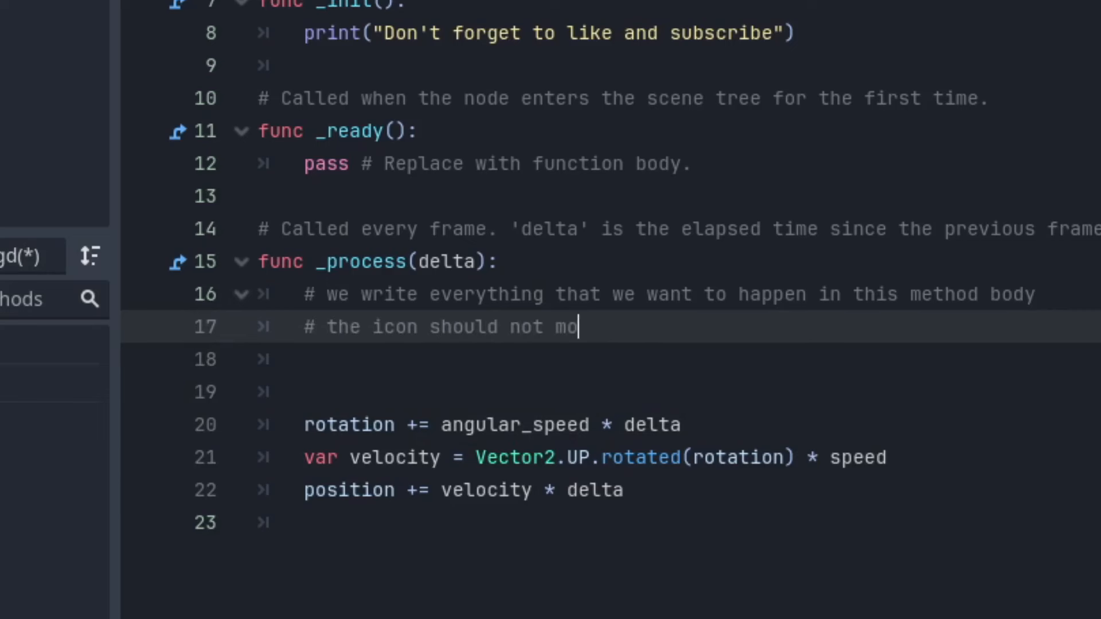
text(ve if no key is pressed)
text(#)
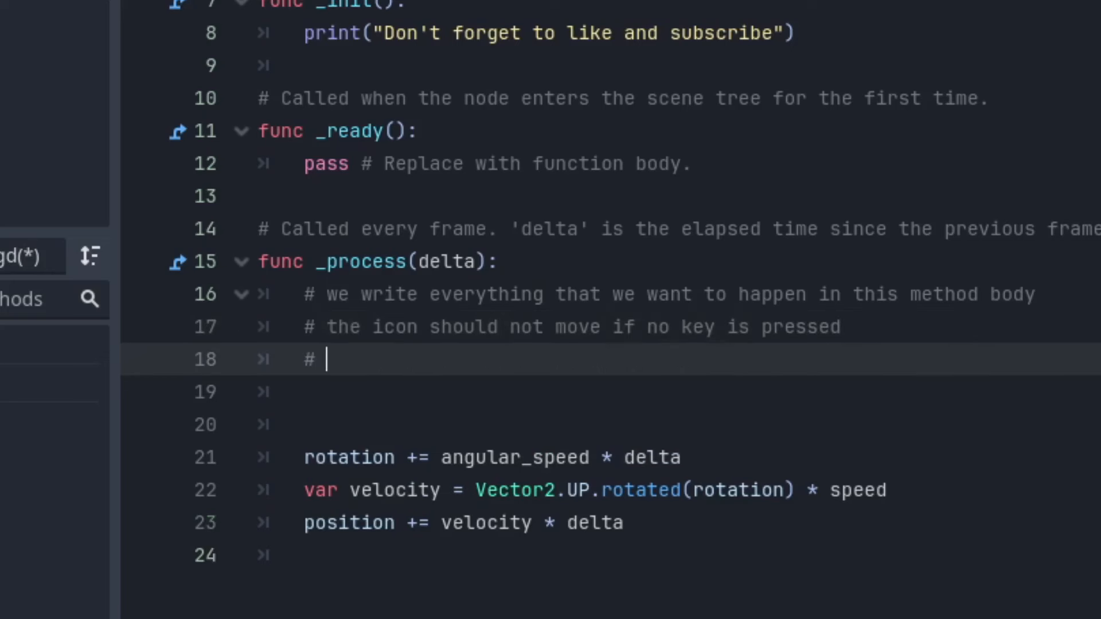
text(if presse)
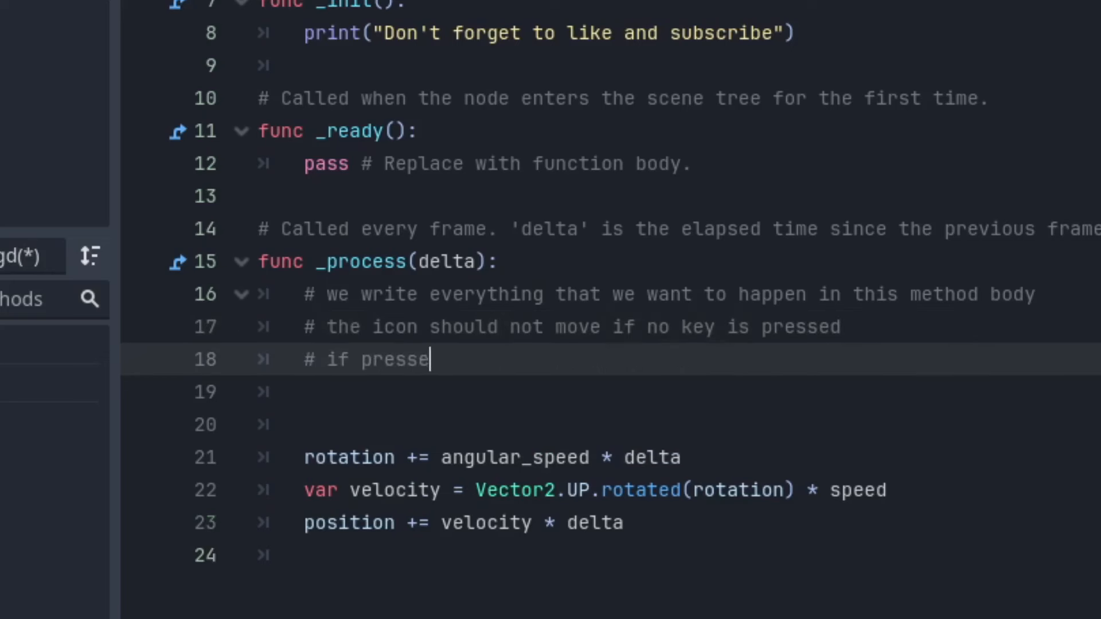
text(d, move)
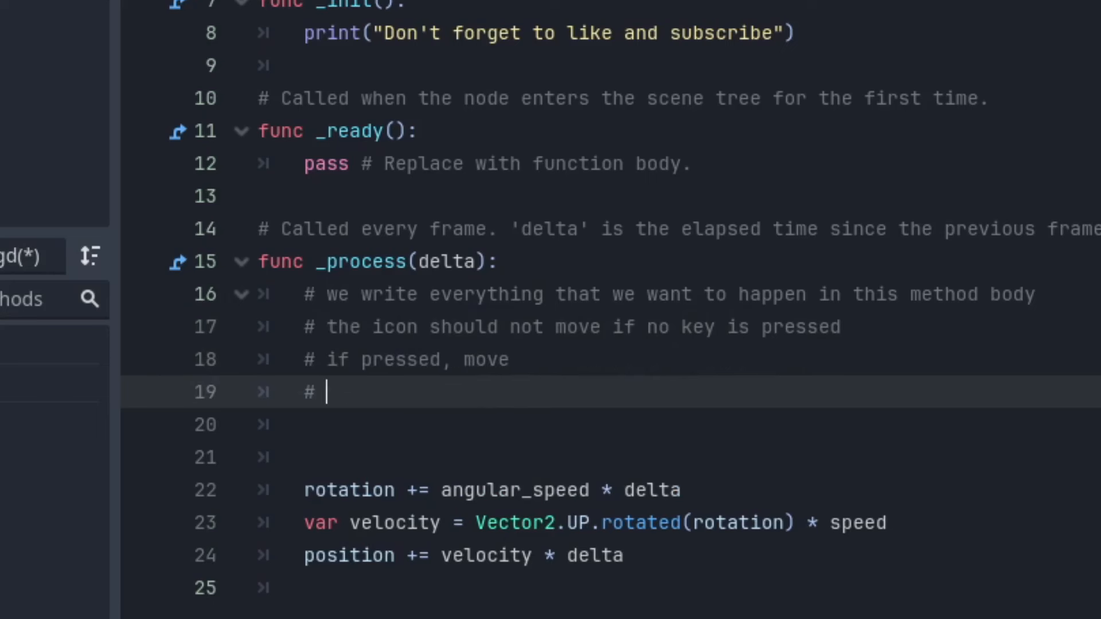
text(if moving, whi)
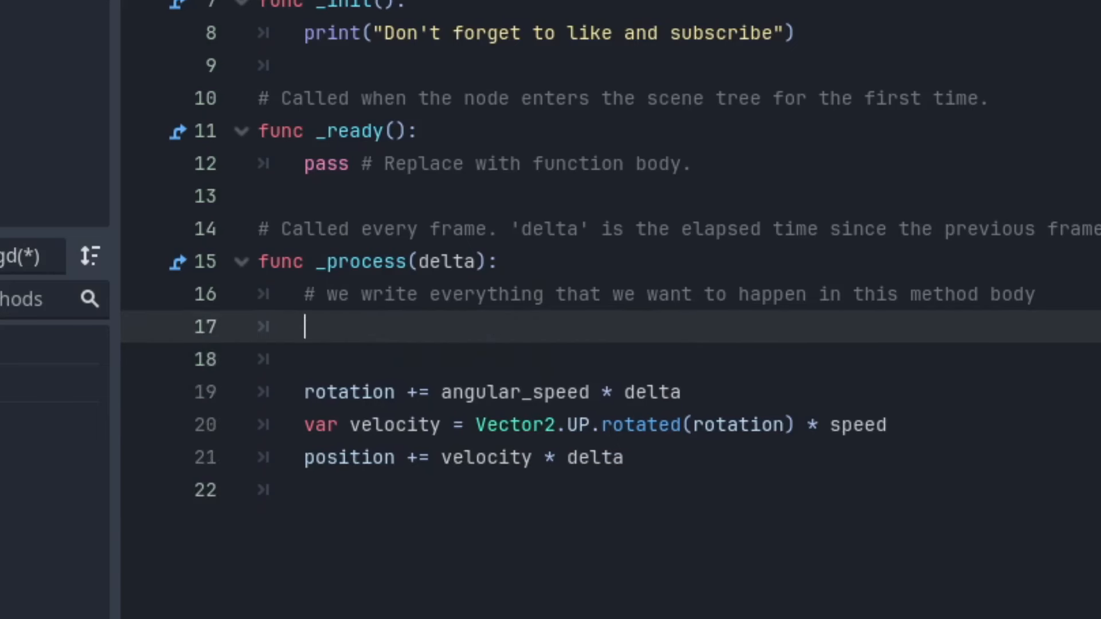
Declare var direction = 0 at the top of _process and begin an if line below it
key(Return)
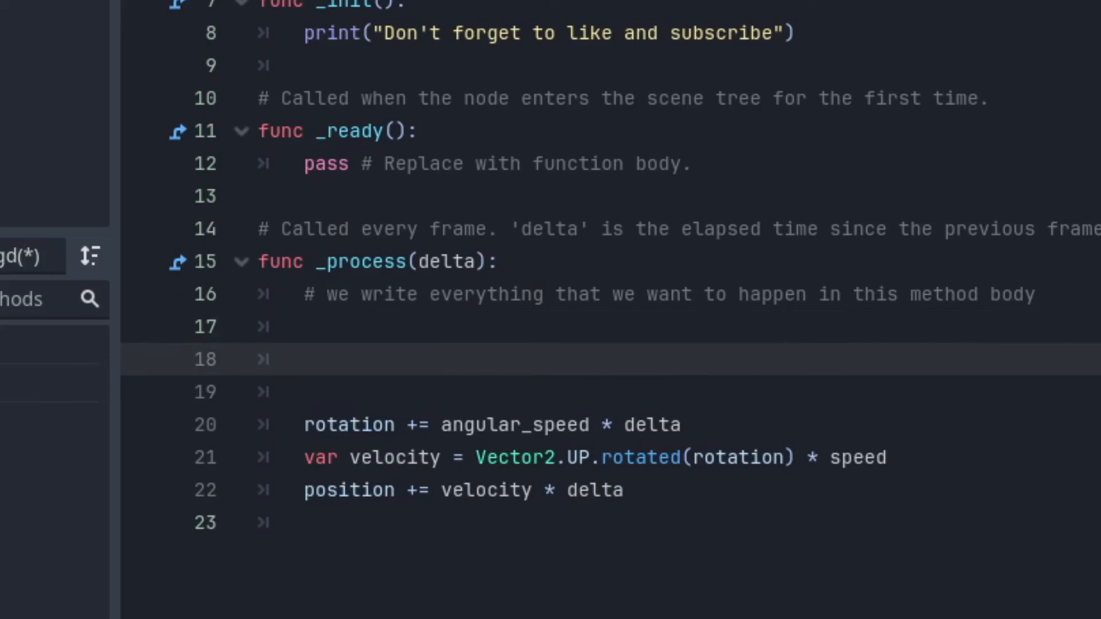
text(var direc)
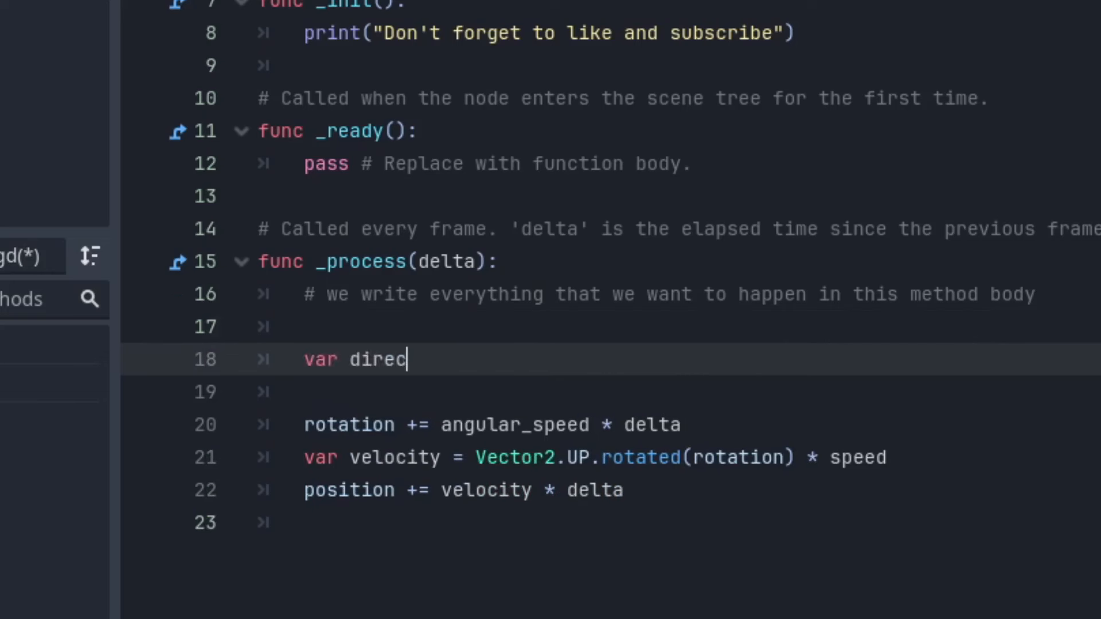
text(tion =)
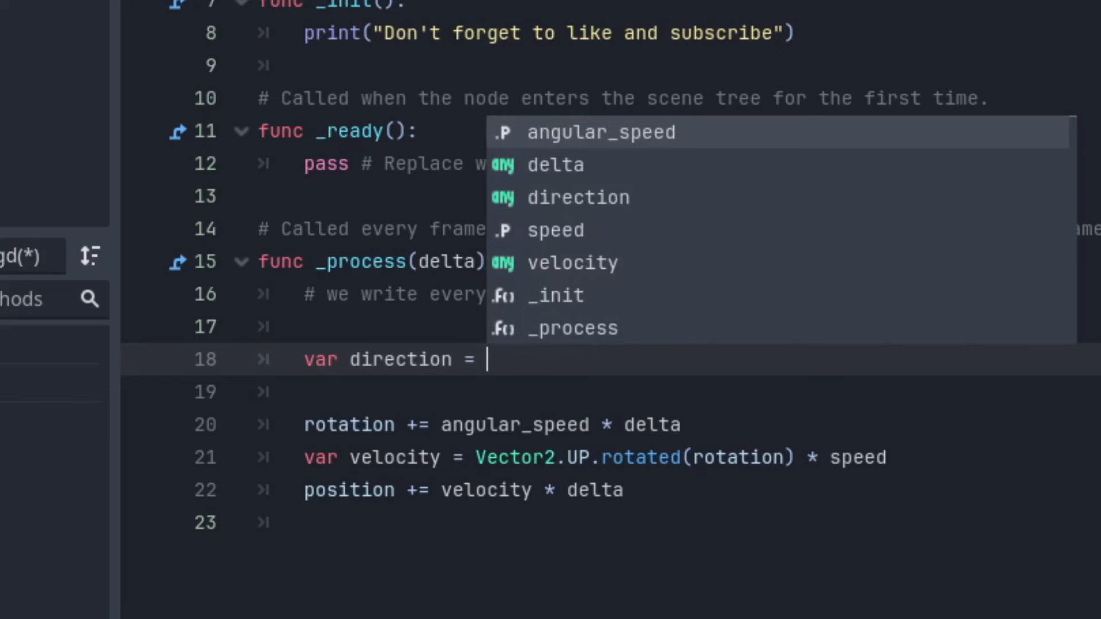
text(0)
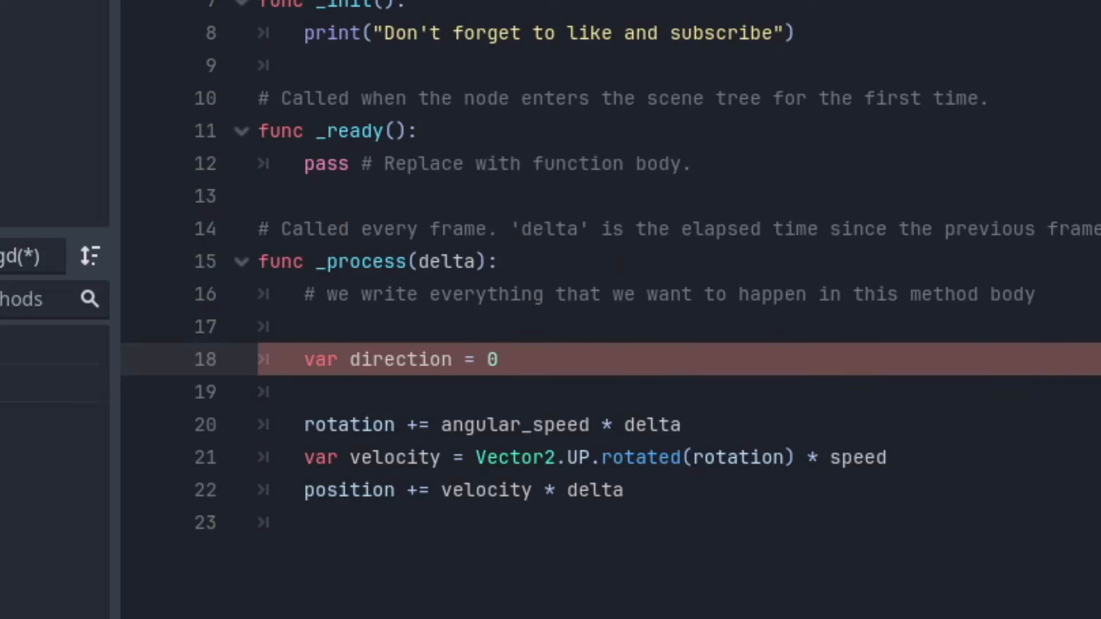
click(309, 391)
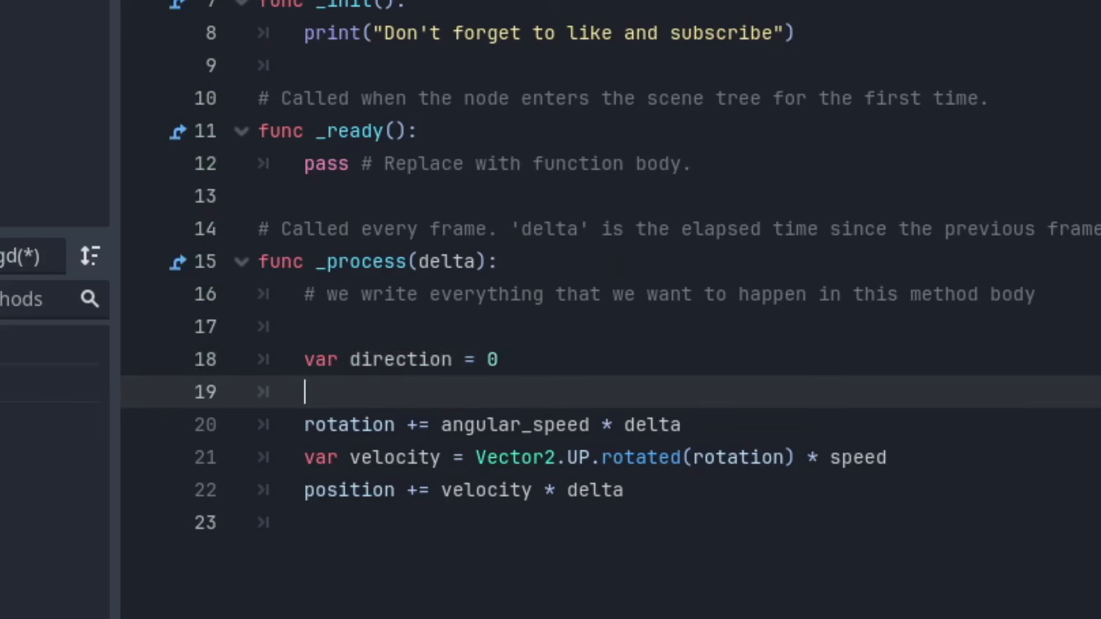
key(Return)
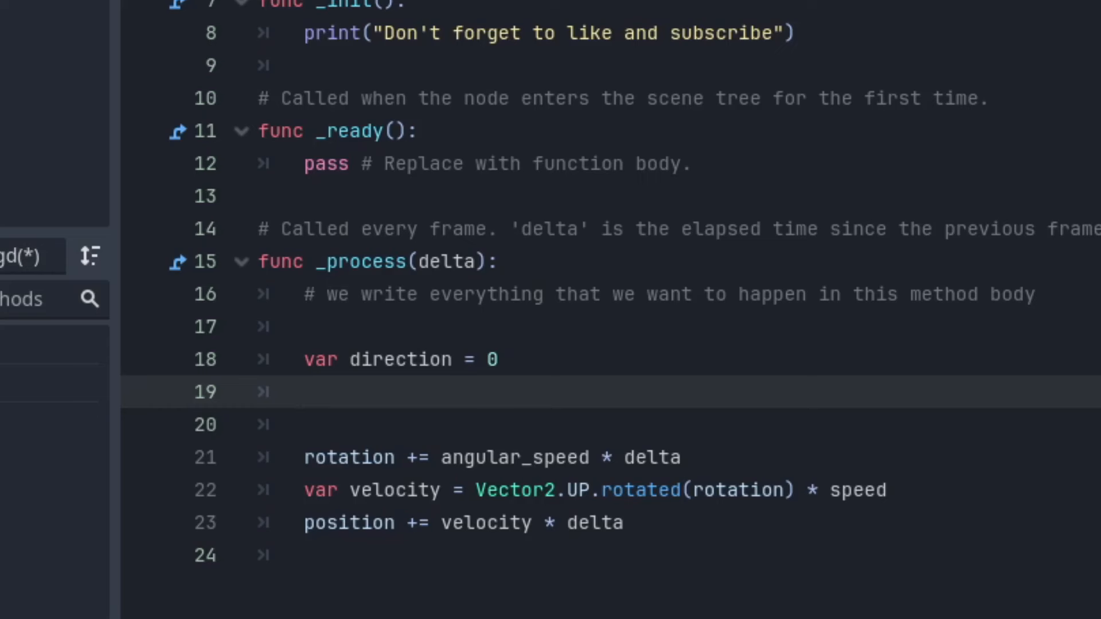
text(if)
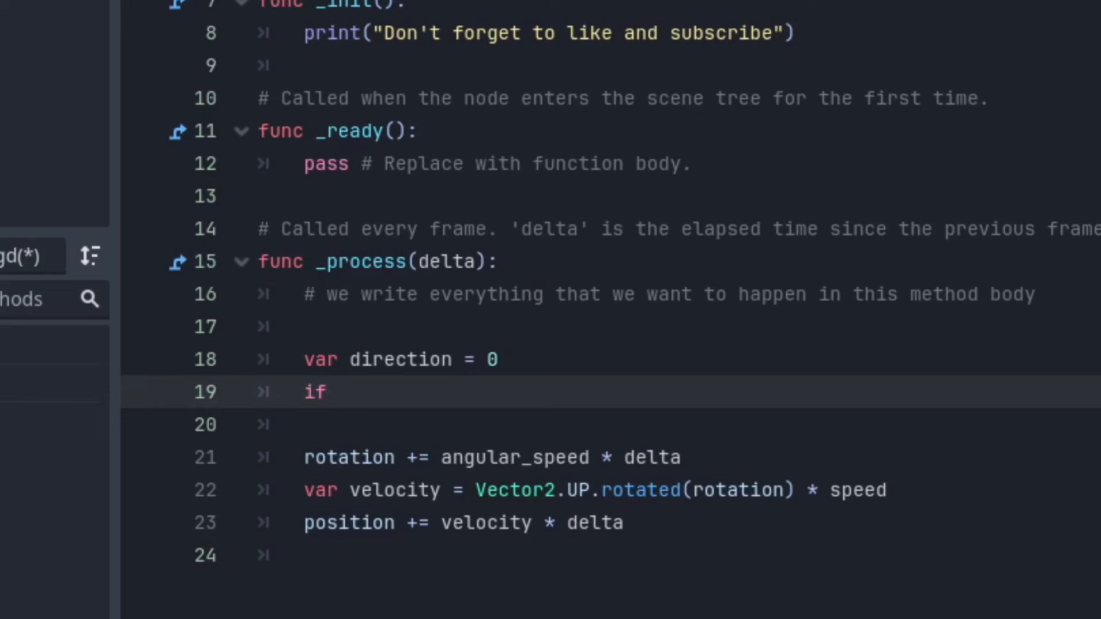
Write the condition Input.is_action_pressed("ui_left") for the if statement
text(Input)
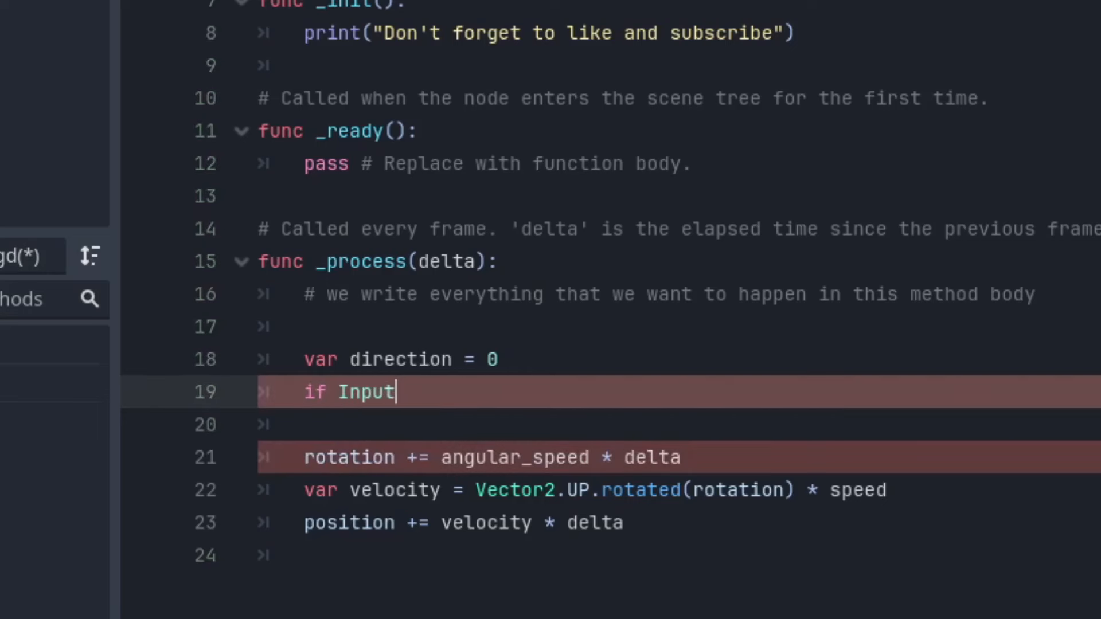
text(Input)
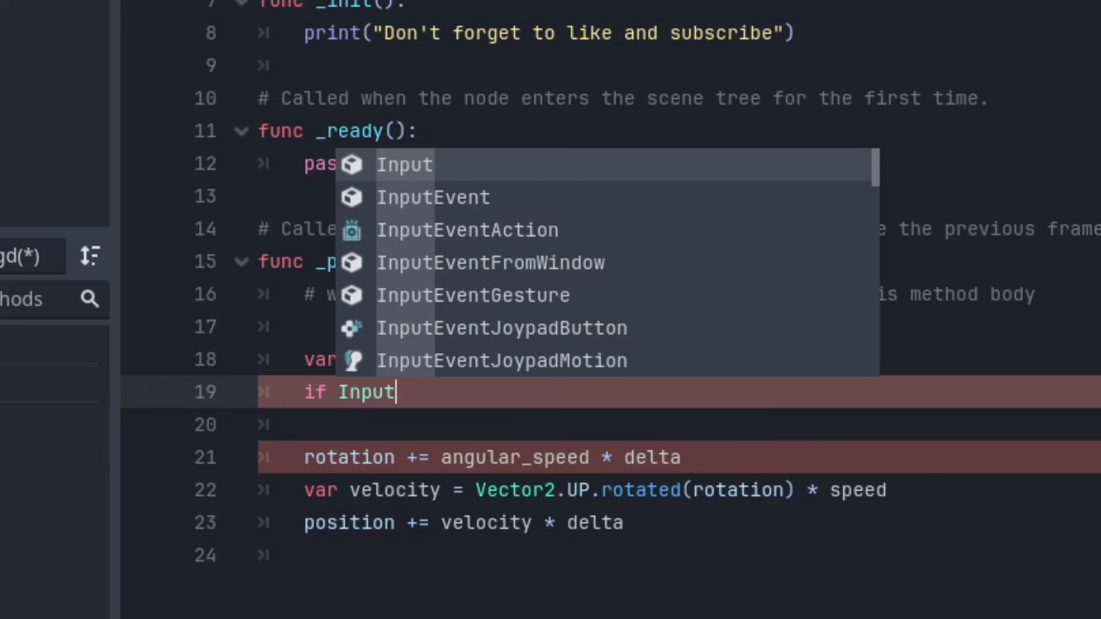
text(.is_action_pressed(")
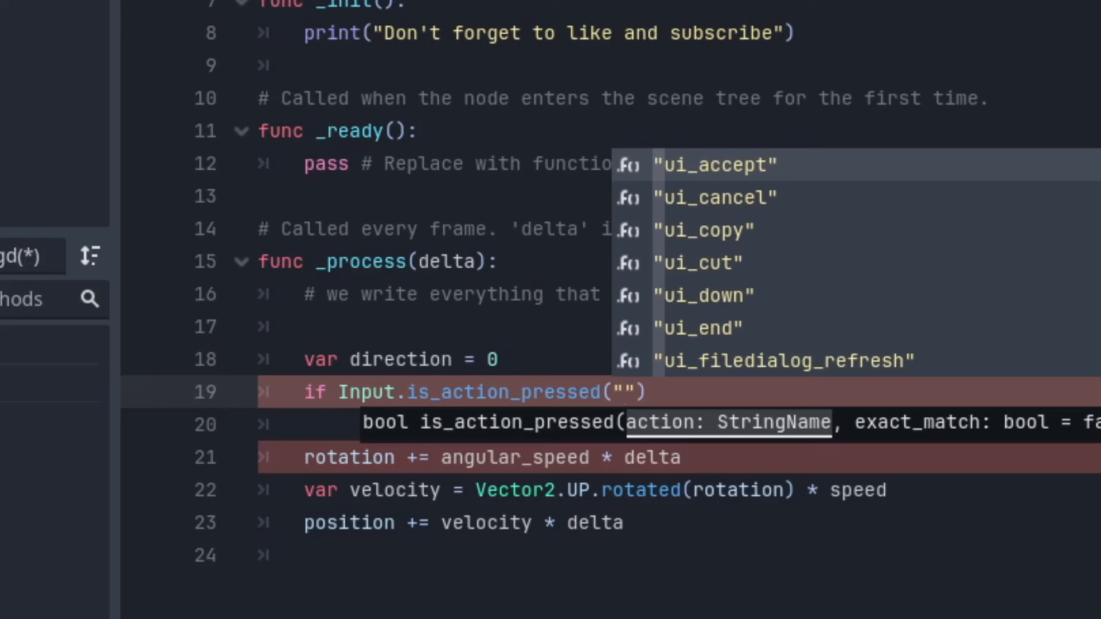
text(ui_left)
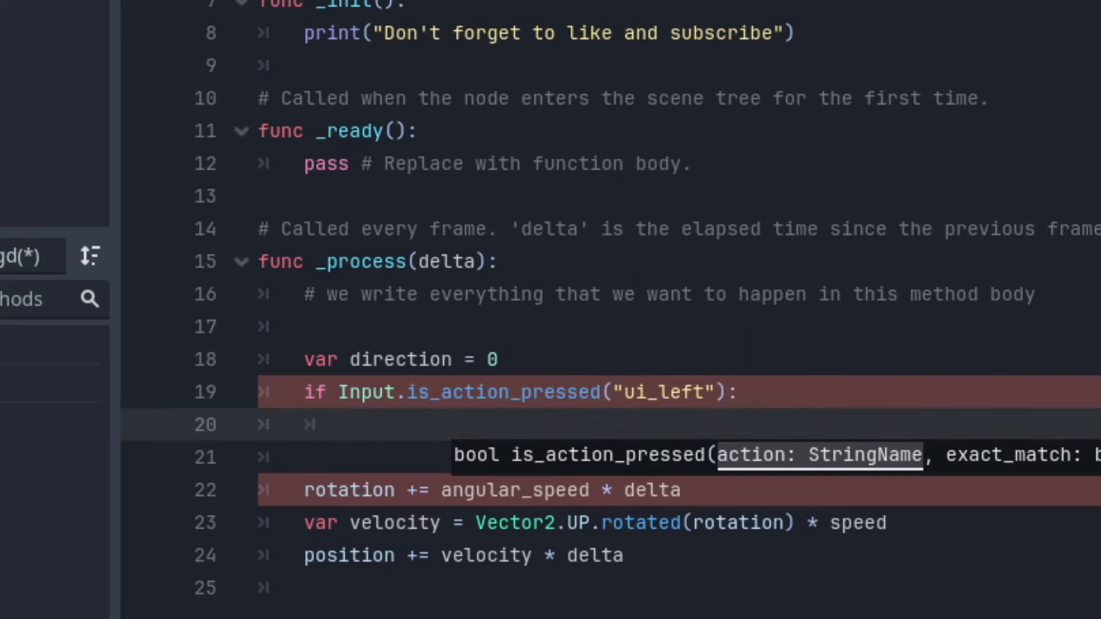
Set direction = -1 inside the ui_left branch and start a new line below it
text(direction)
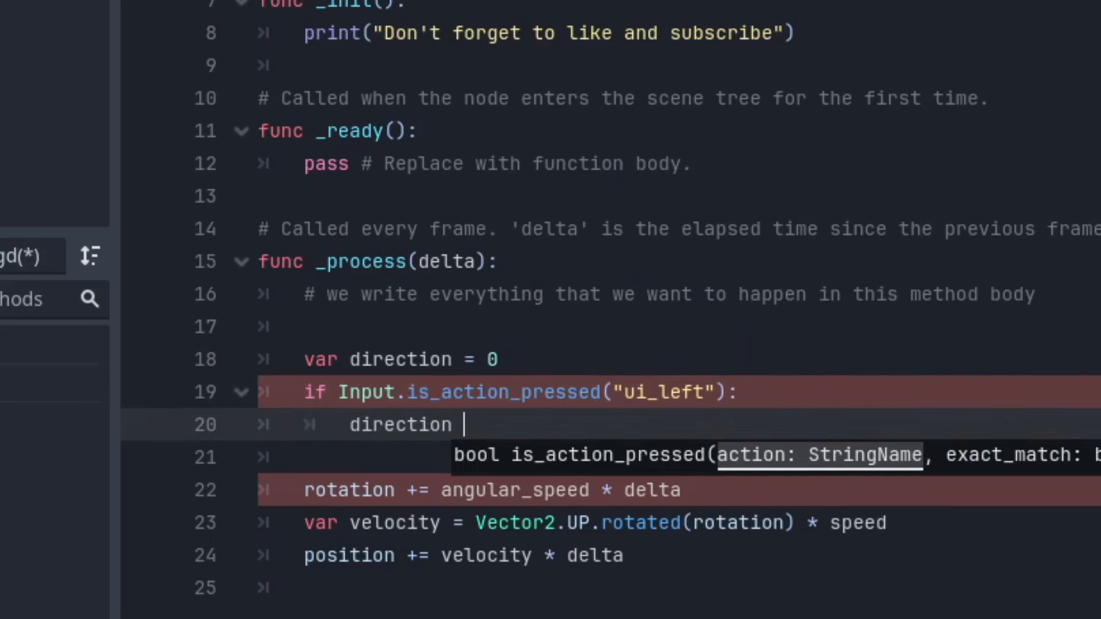
text(= -)
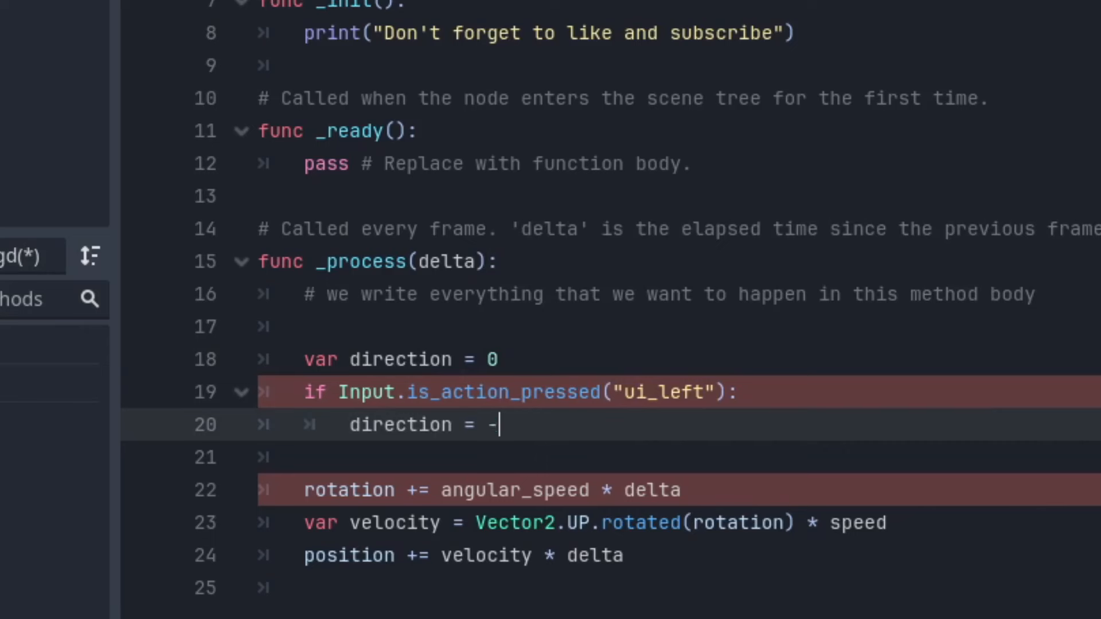
text(1)
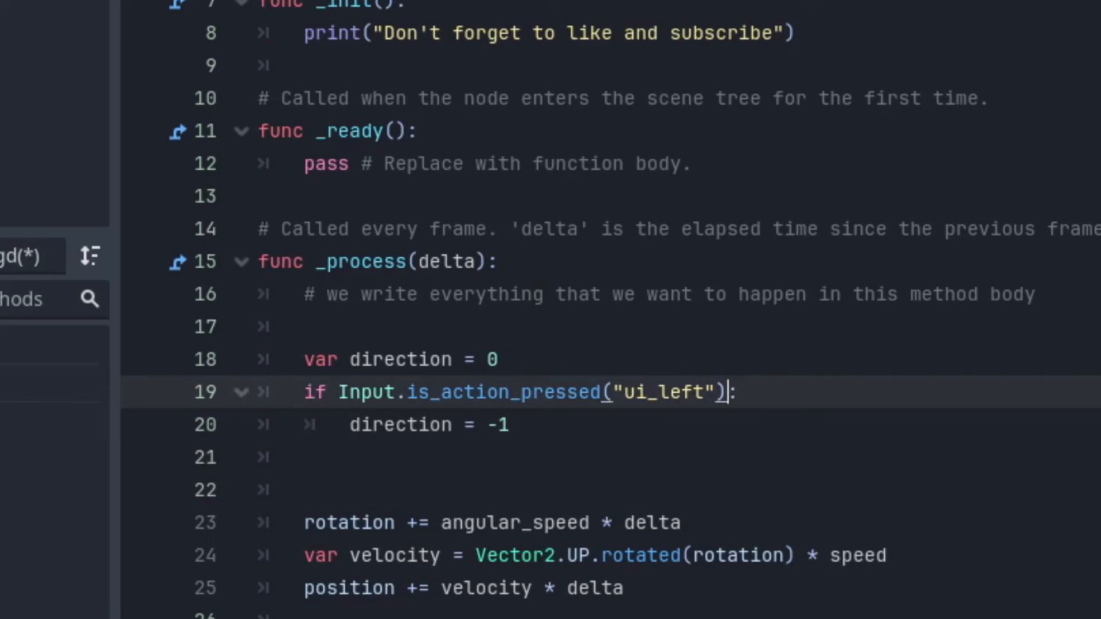
double_click(660, 392)
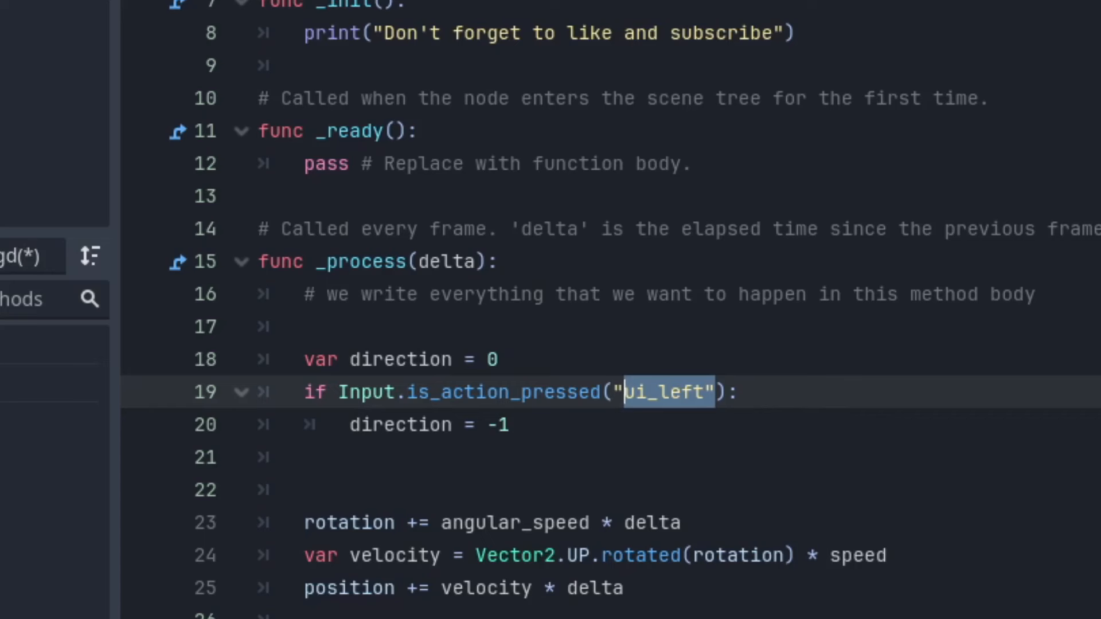
click(304, 457)
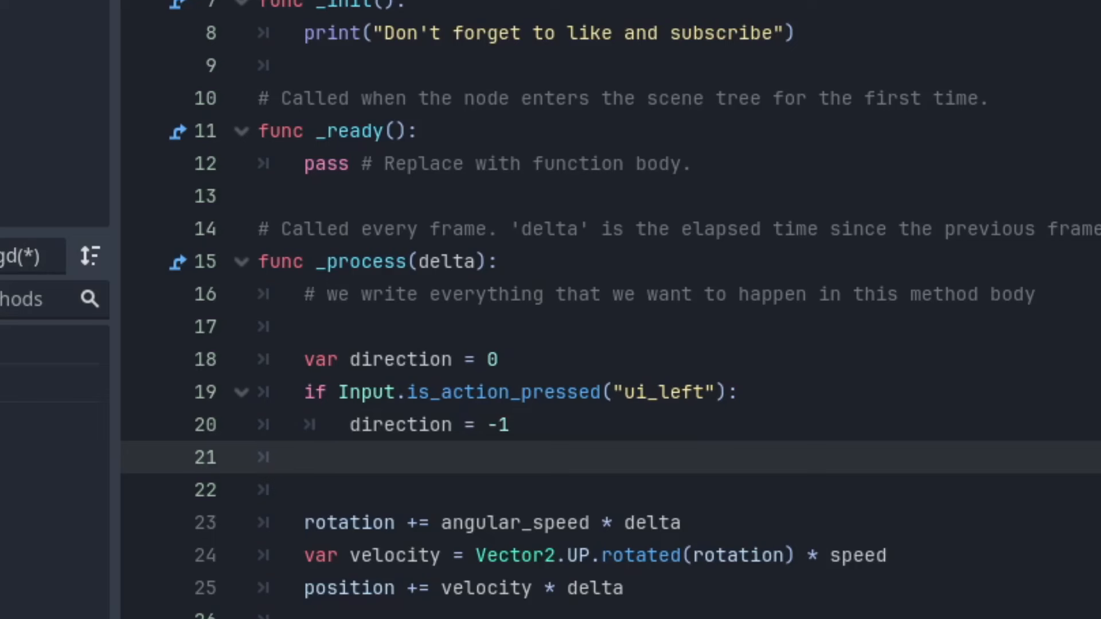
Add a ui_right check setting direction = 1 and multiply the rotation change by direction
text(if Input.is_action_pressed("ui_left"):)
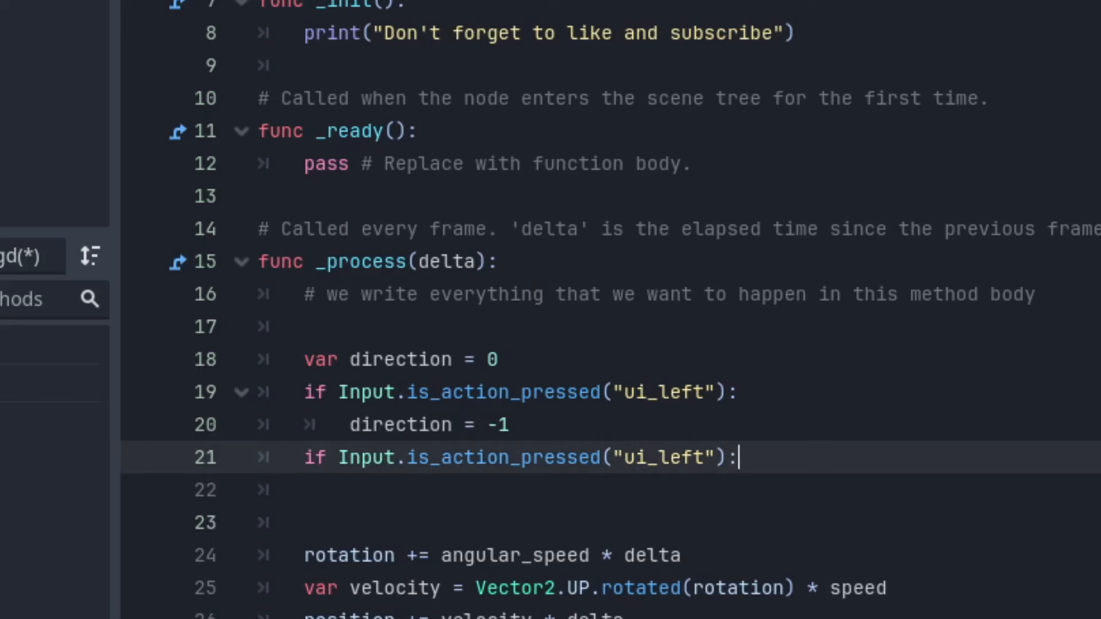
text(ui_righ)
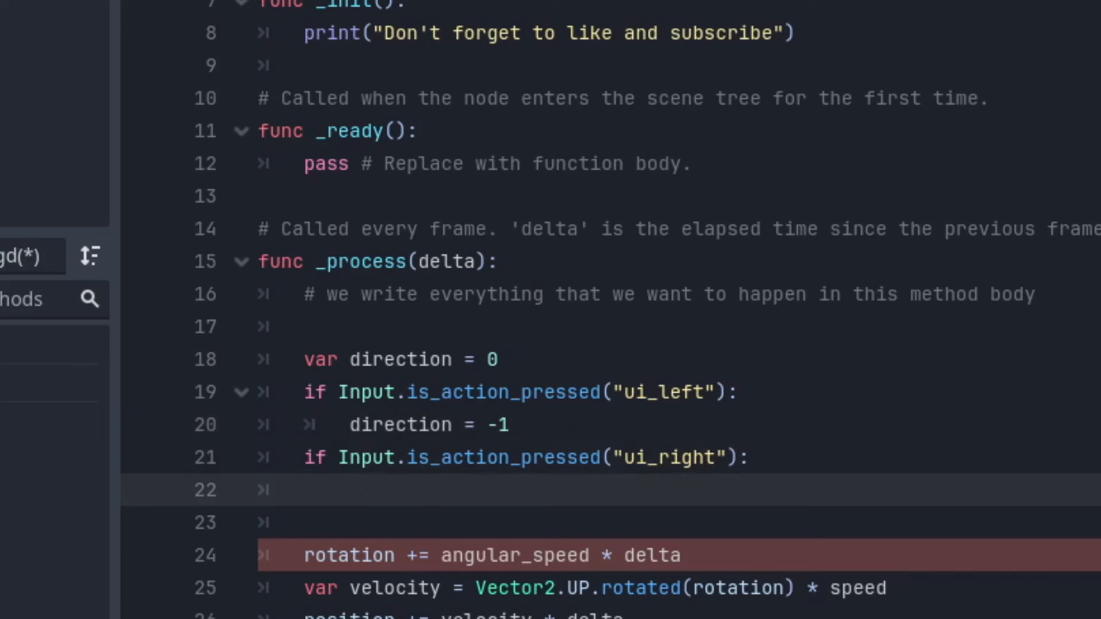
text(direction = -1)
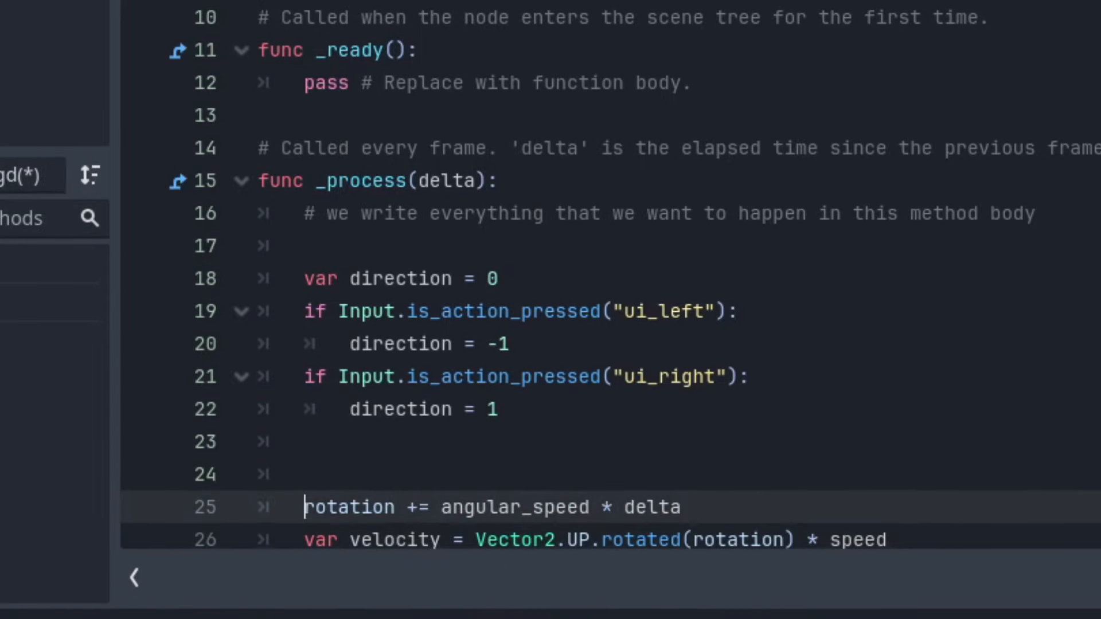
text(*)
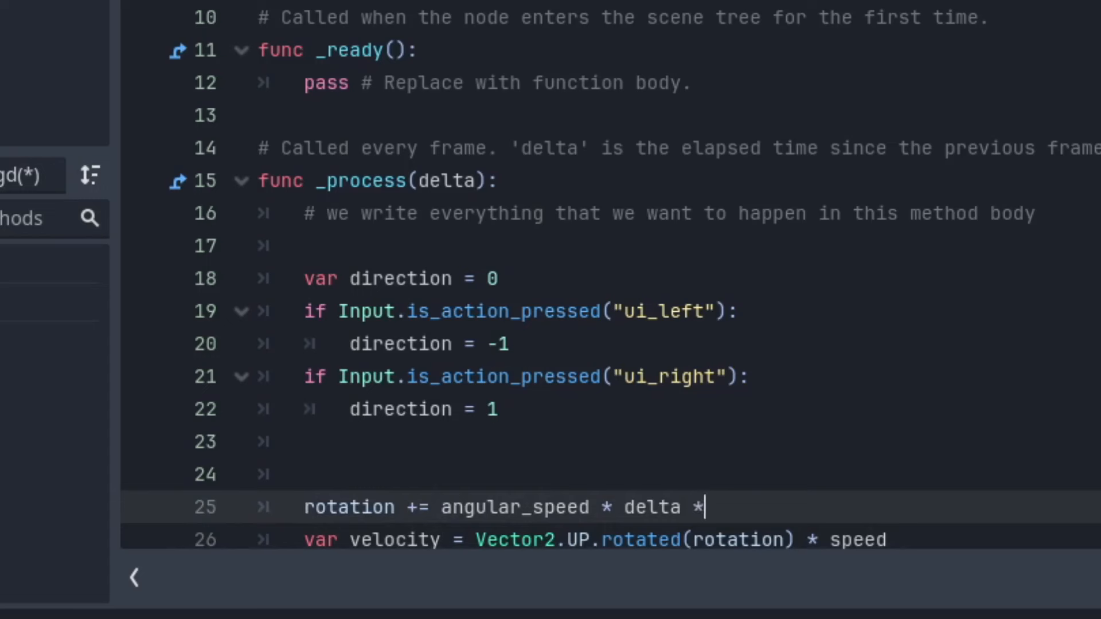
text(direciton)
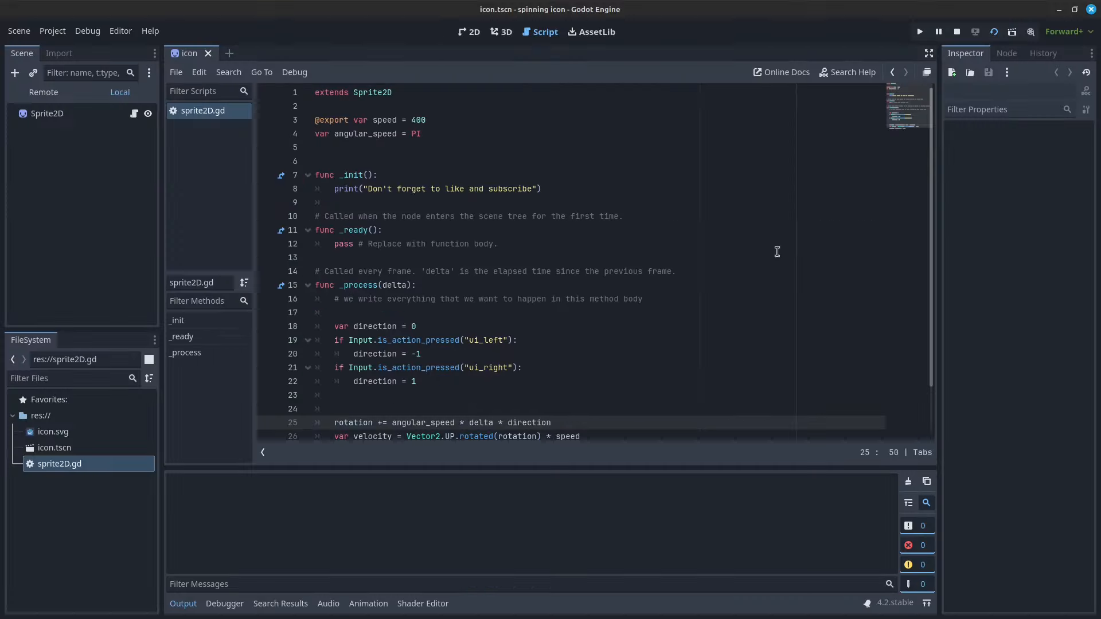
Run the scene to try left/right rotation in the debug window, then stop it
click(918, 32)
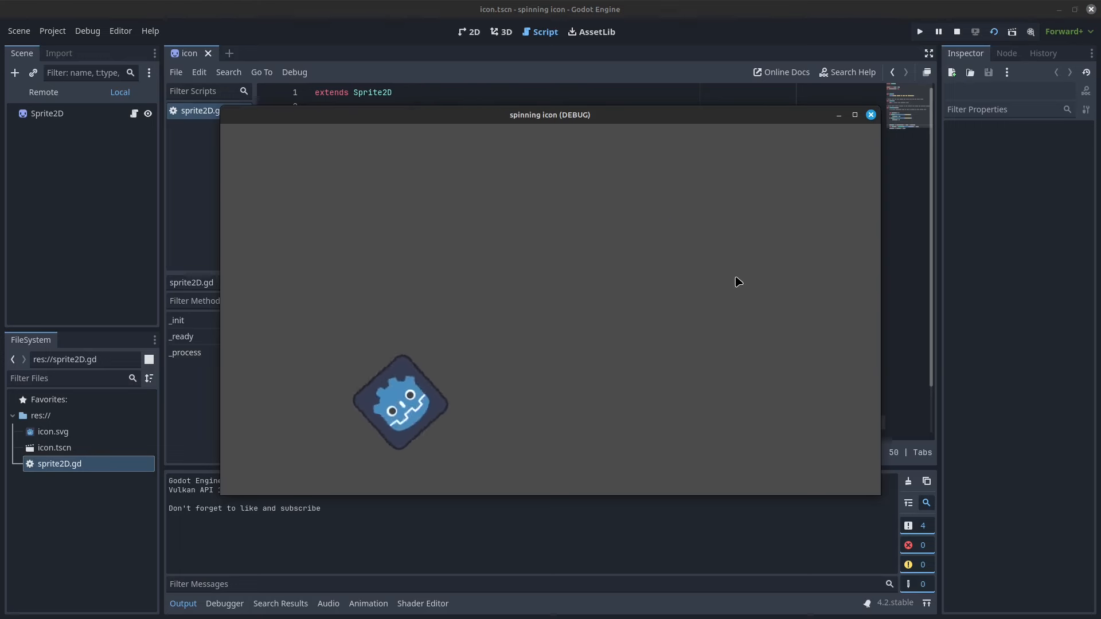
click(869, 114)
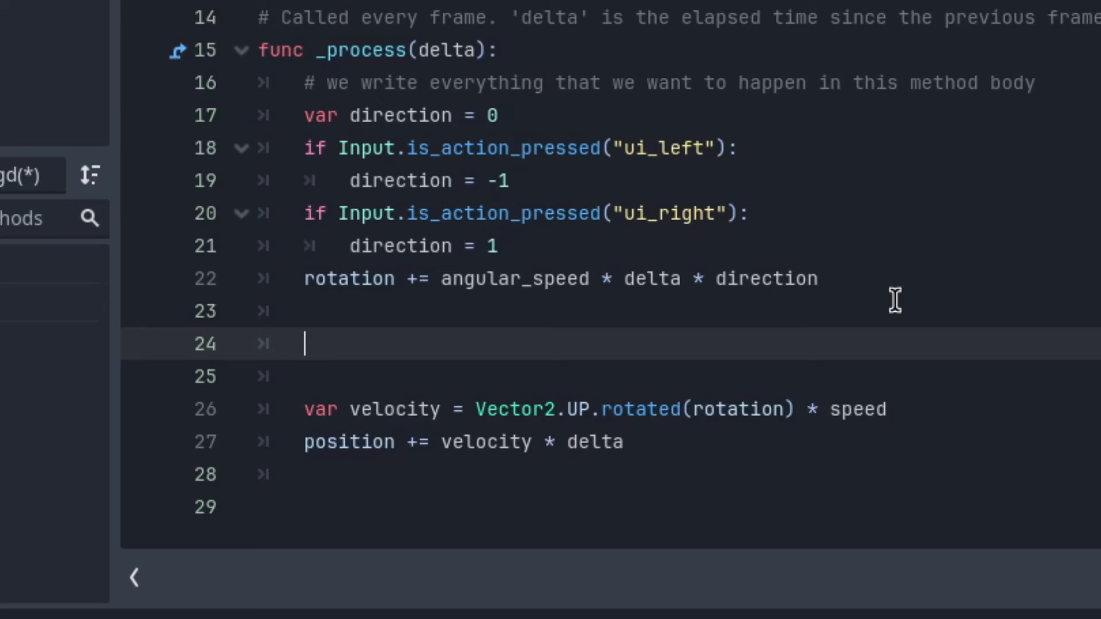
Replace the velocity expression with Vector2.ZERO and start a new line below it
click(340, 408)
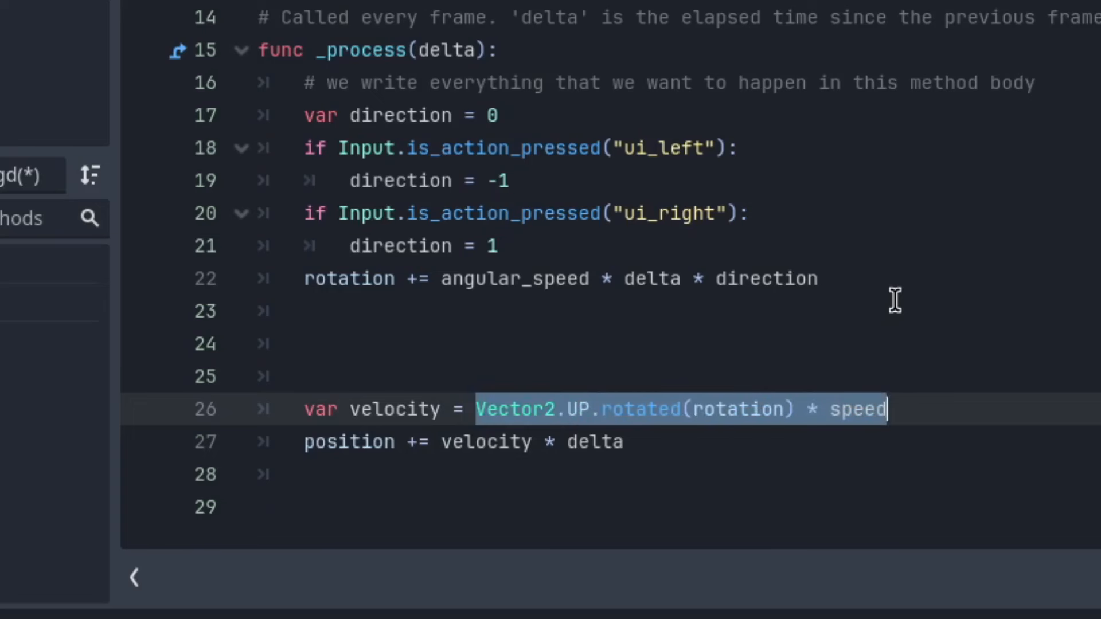
mouse_move(777, 394)
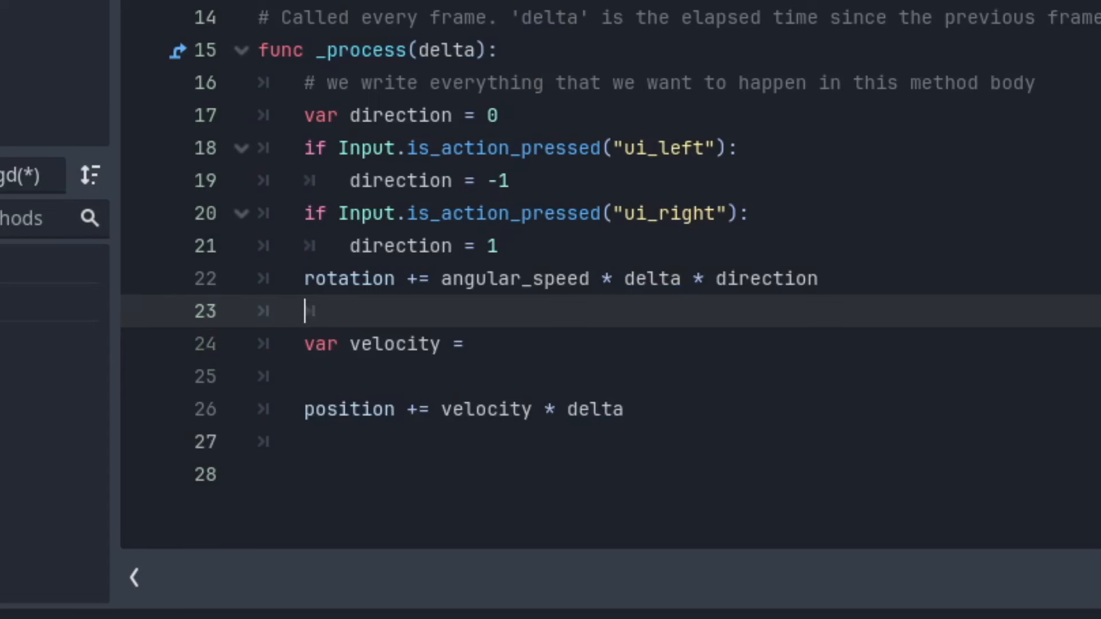
click(477, 343)
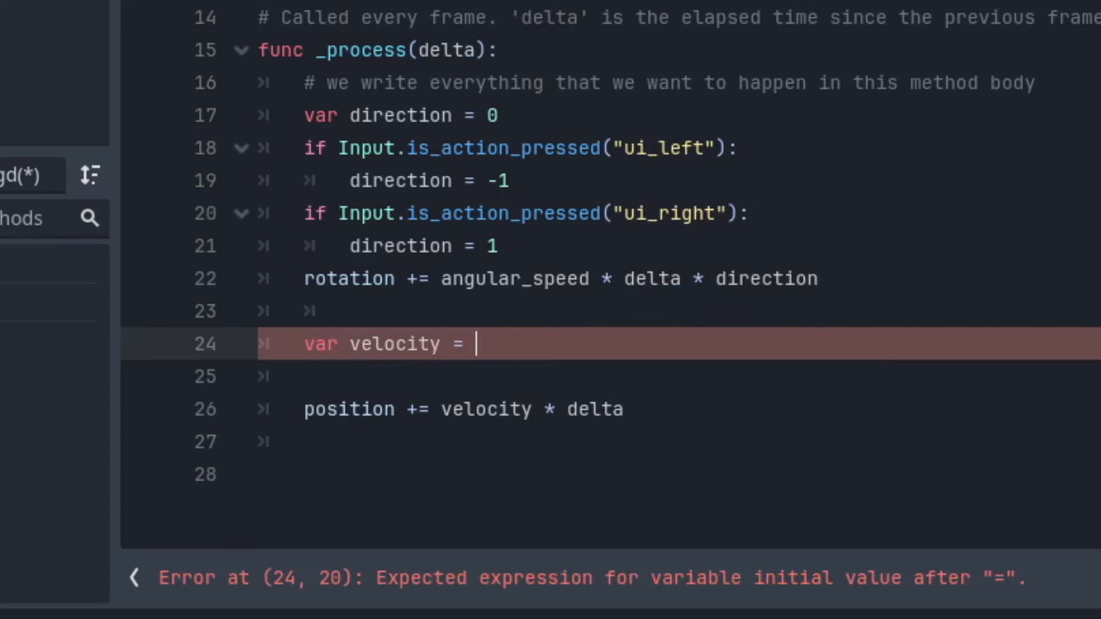
text(Vector2.)
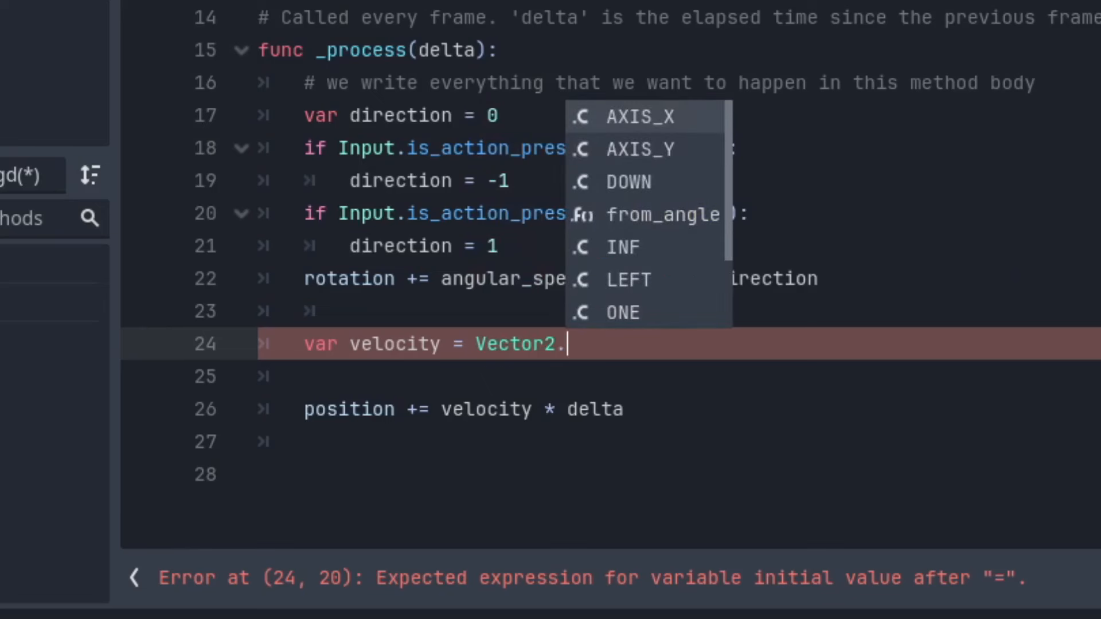
text(ZERO)
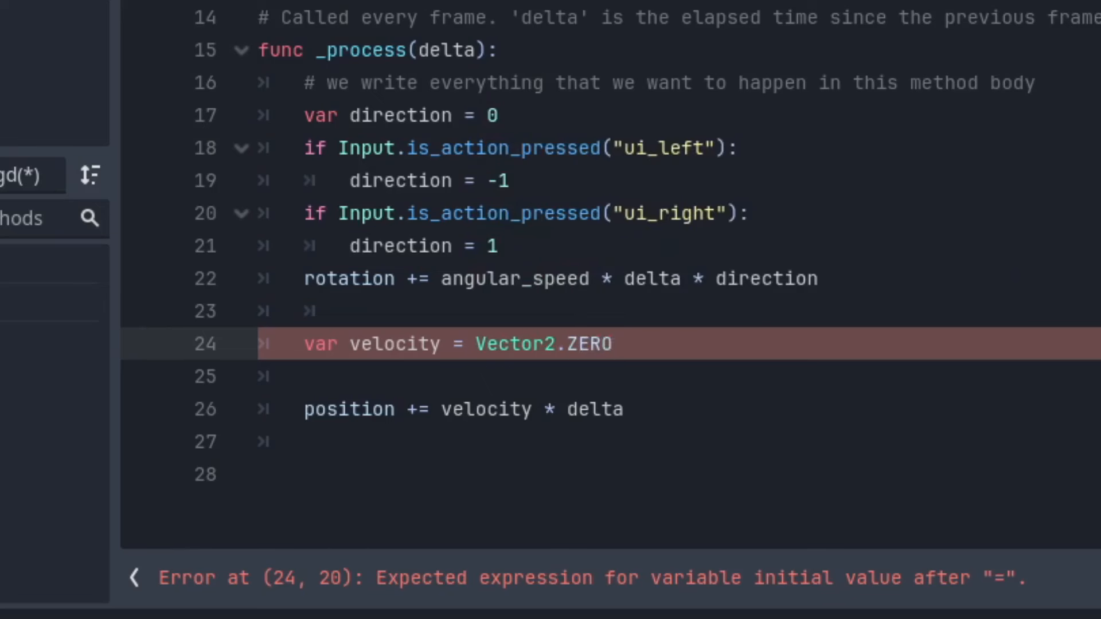
click(317, 376)
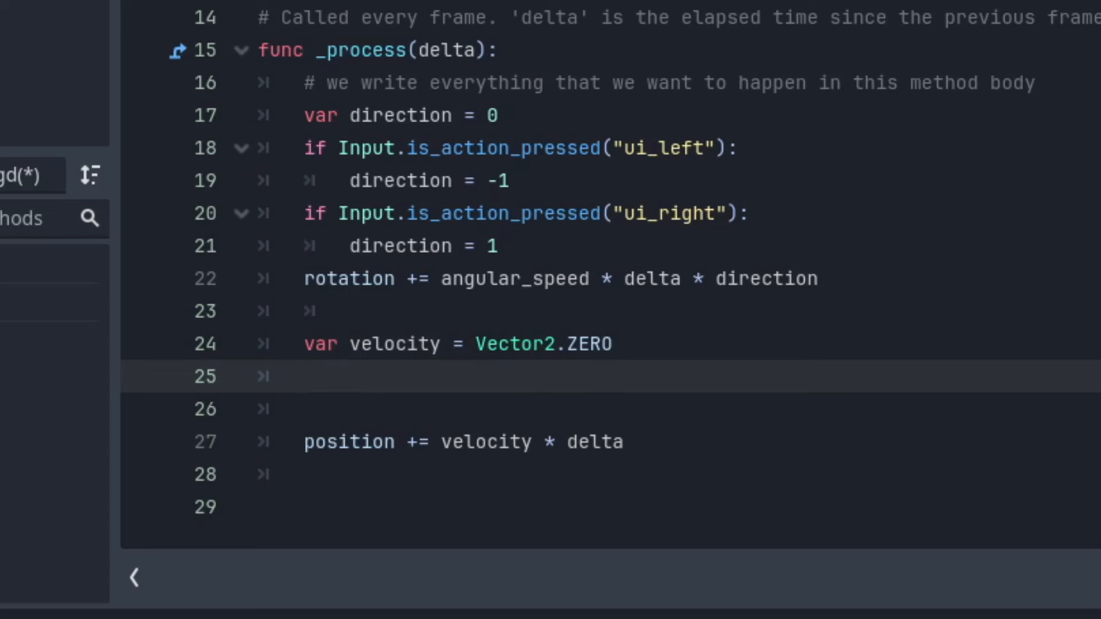
Write the check if Input.is_action_pressed("ui_up"):
text(if)
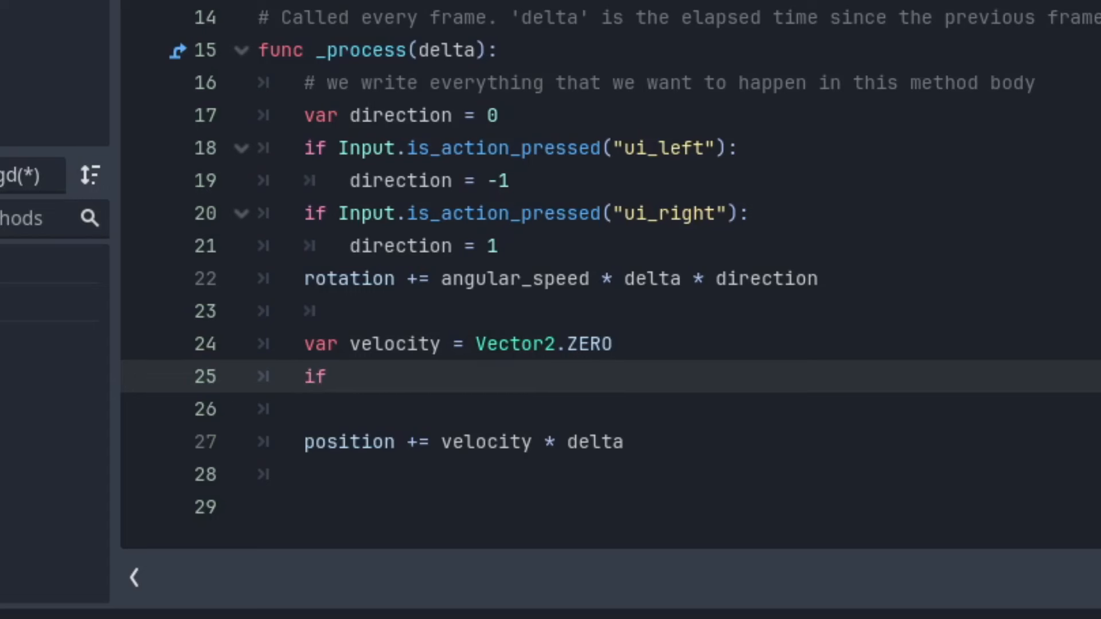
text(vin)
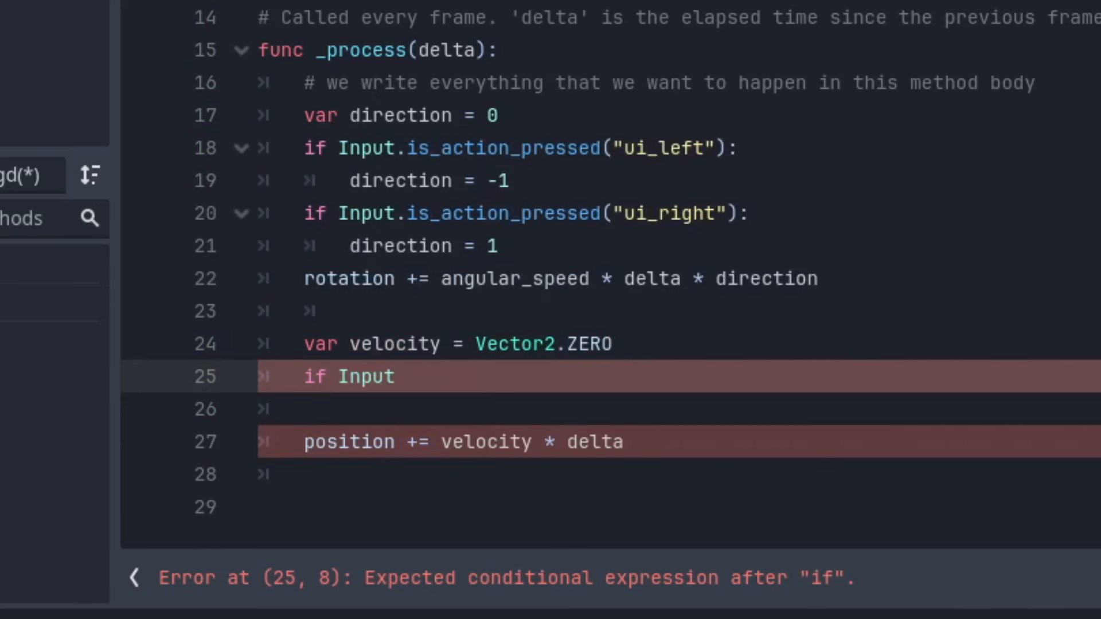
text(.isa)
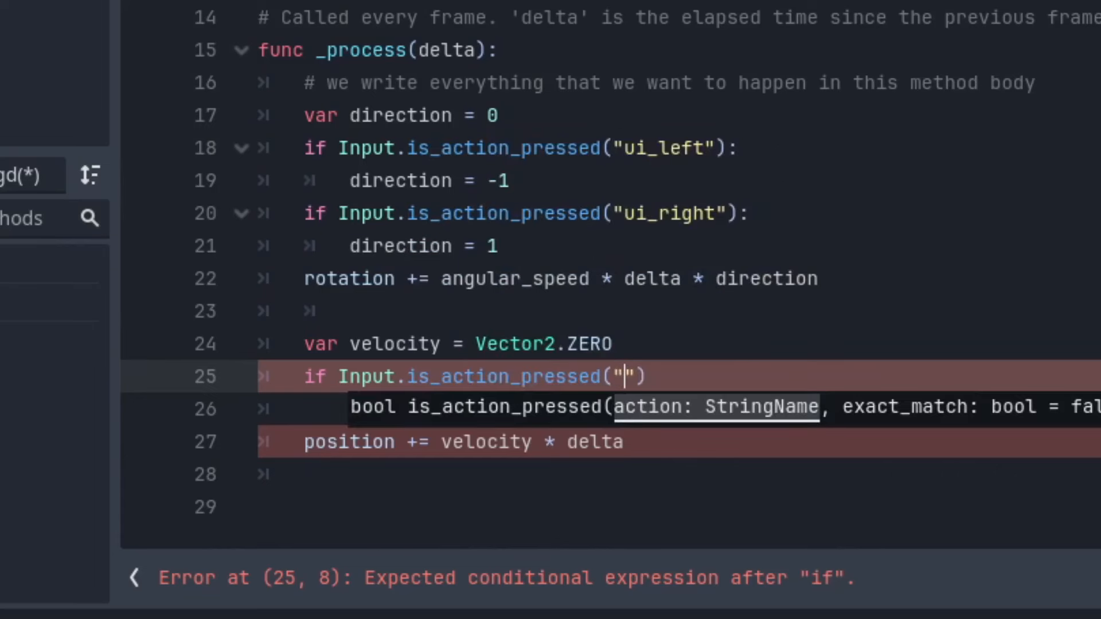
text(ui_u)
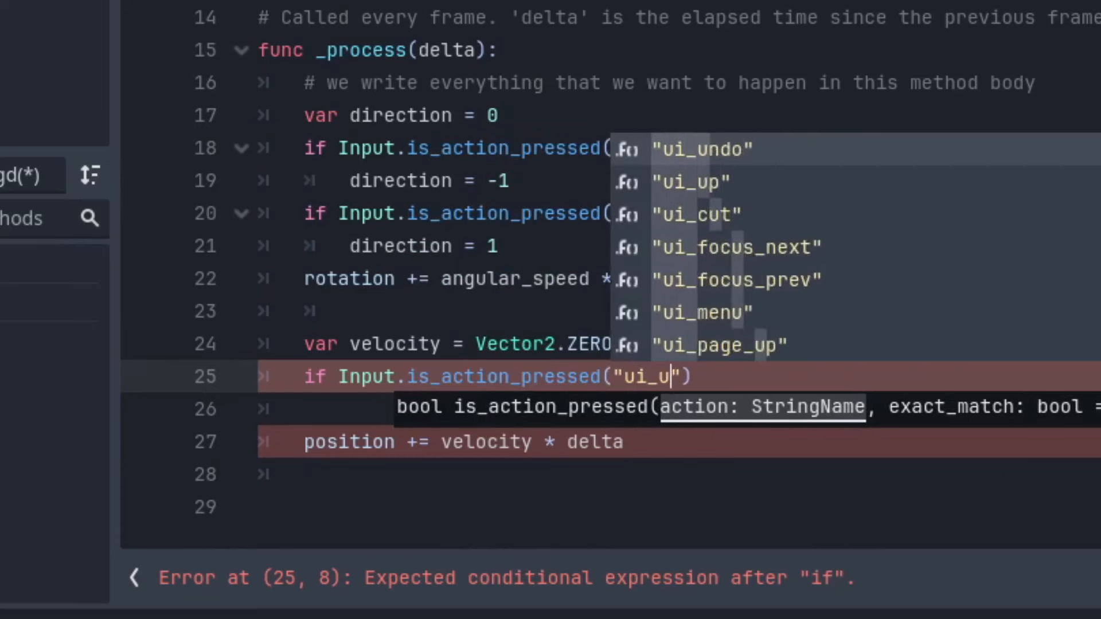
click(693, 180)
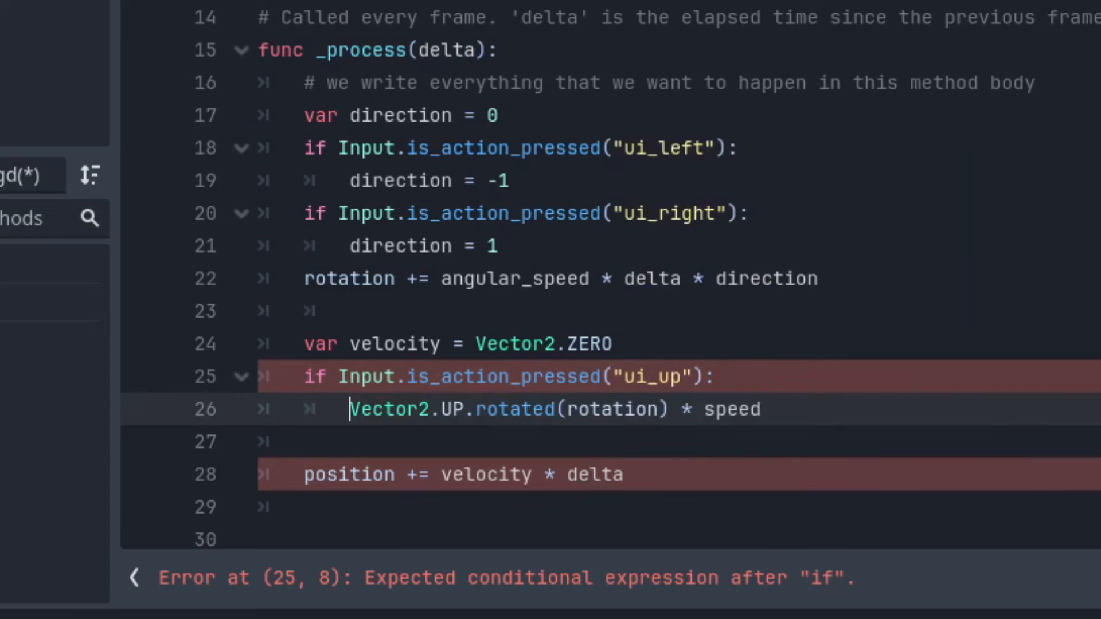
Assign velocity the rotated forward vector times speed in that branch and run the scene
text(velocity)
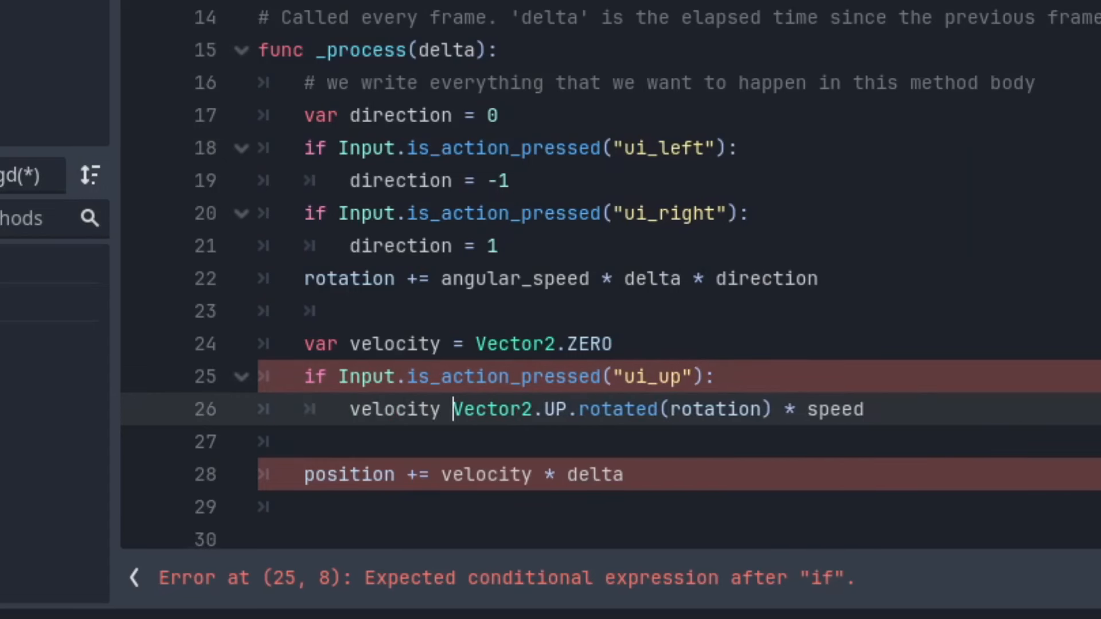
text(=)
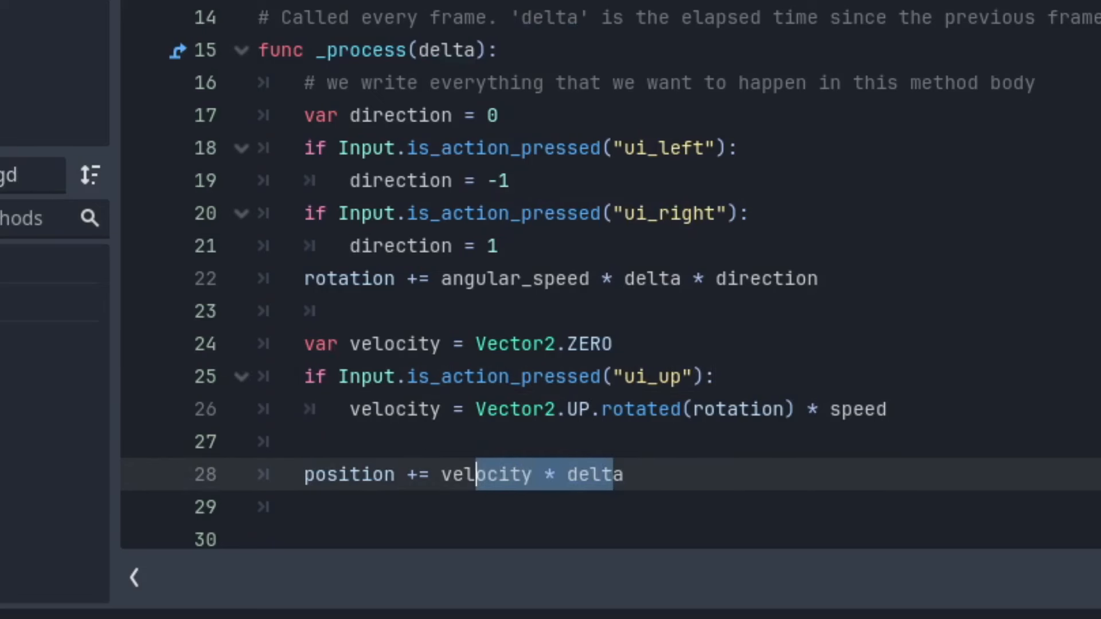
click(918, 32)
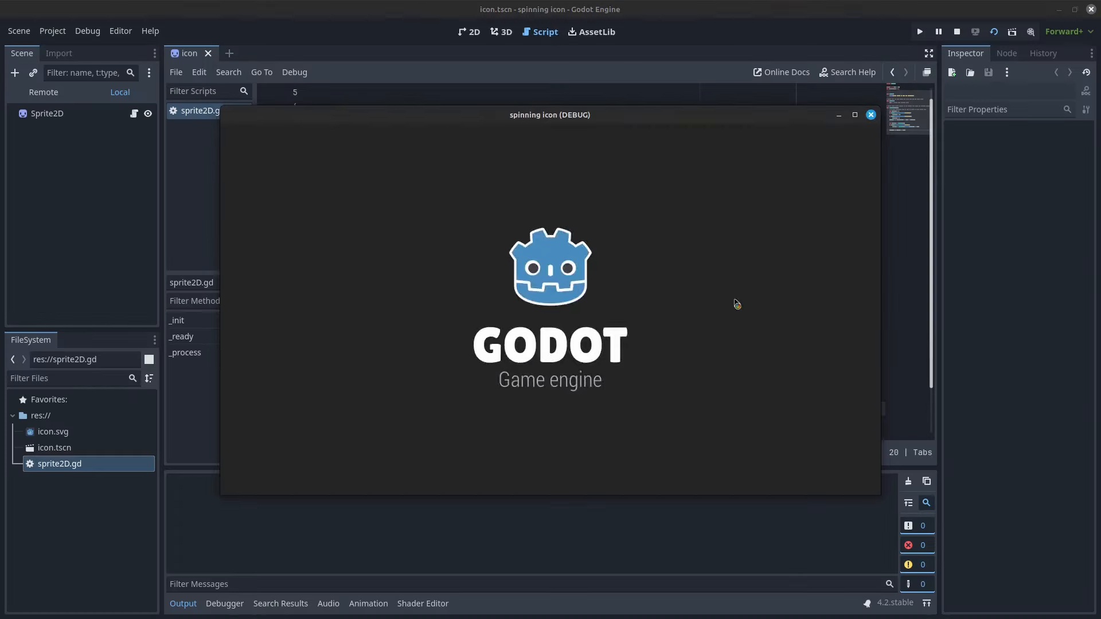